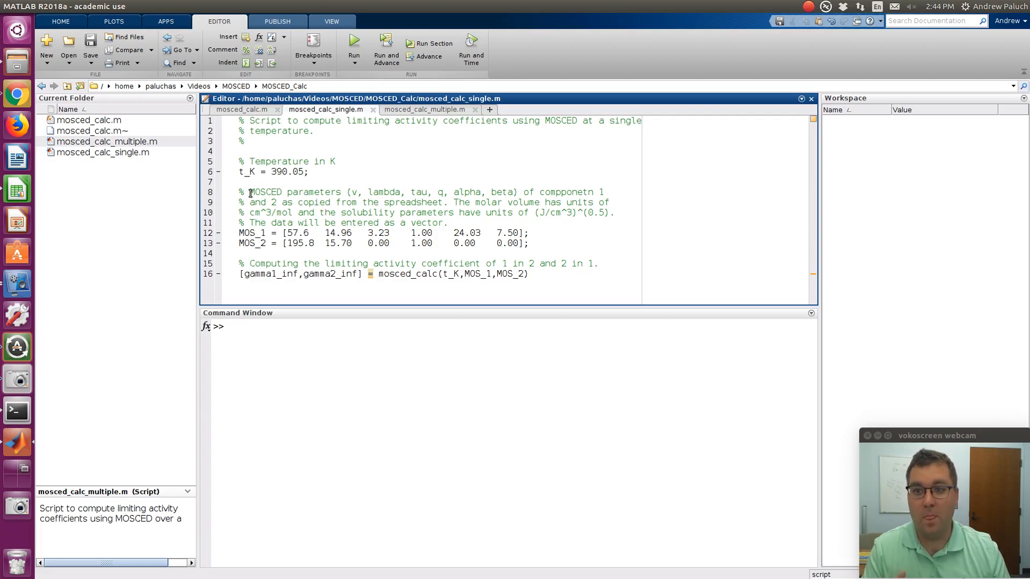
pyautogui.moveTo(244, 110)
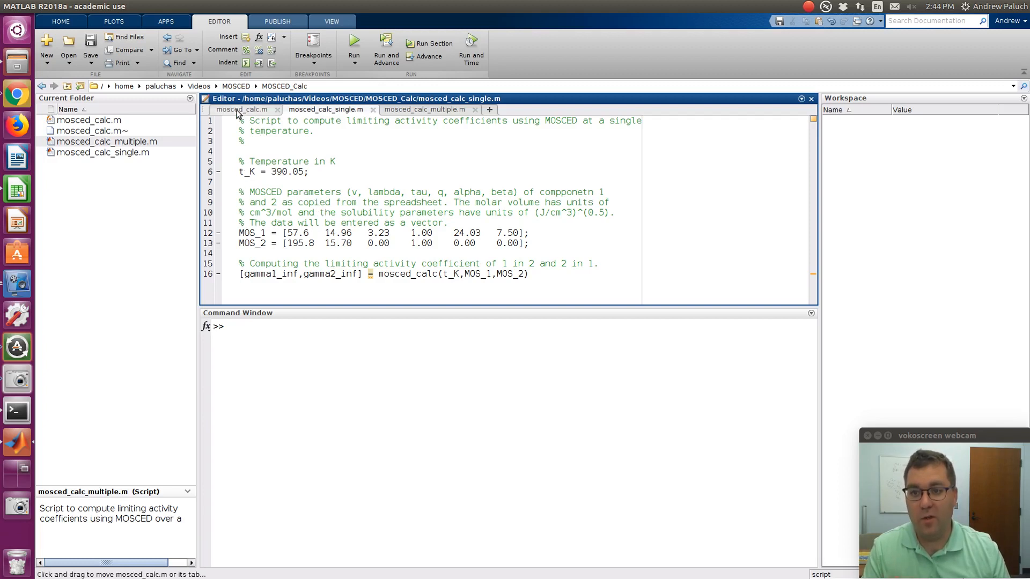
# - Review the mosced_calc function file and the single-temperature script
pyautogui.click(241, 109)
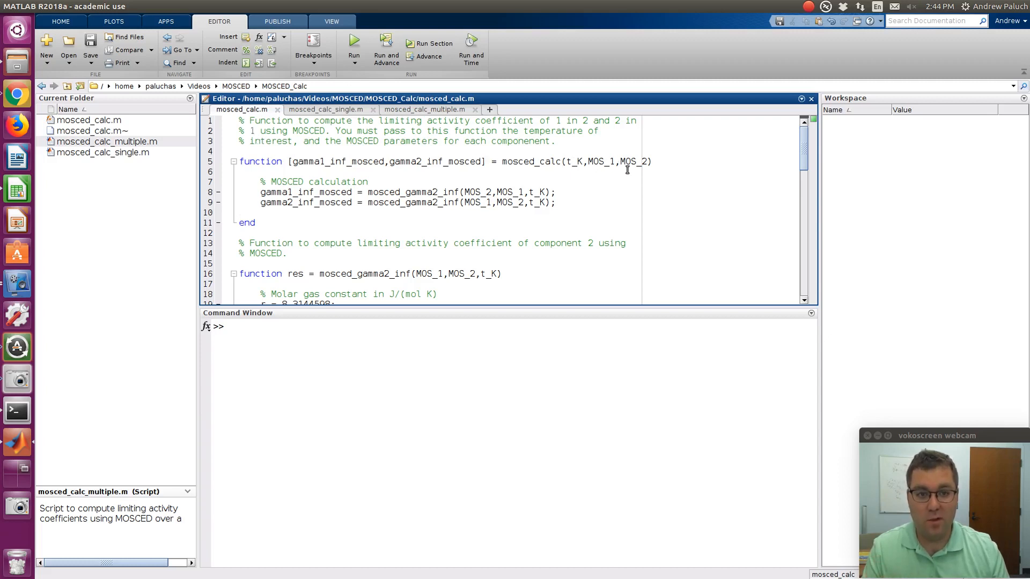
pyautogui.moveTo(427, 162)
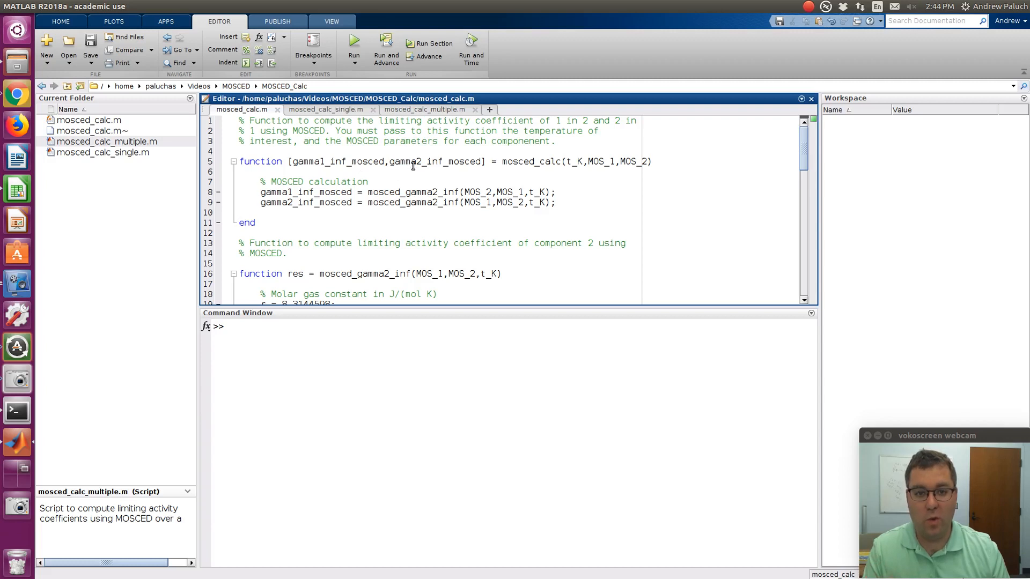
pyautogui.moveTo(325, 110)
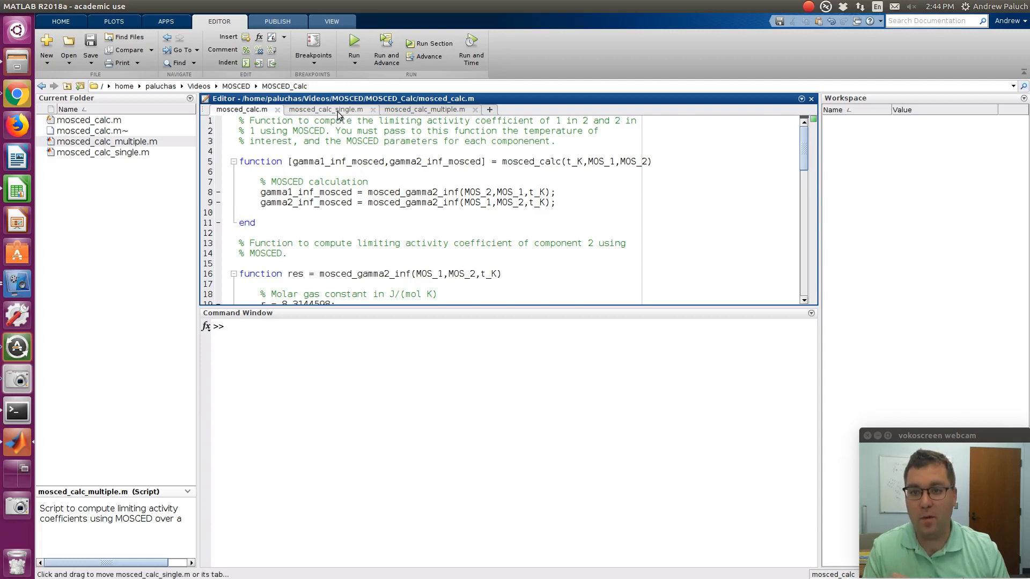
pyautogui.click(325, 110)
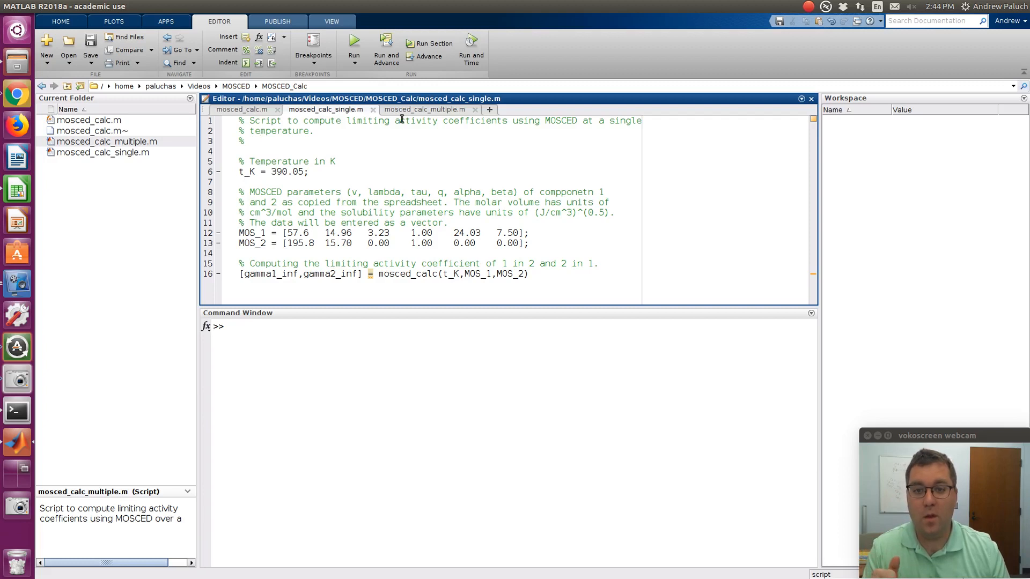
# - Review the multi-temperature script, scrolling through its temperature loop and plotting code
pyautogui.click(423, 110)
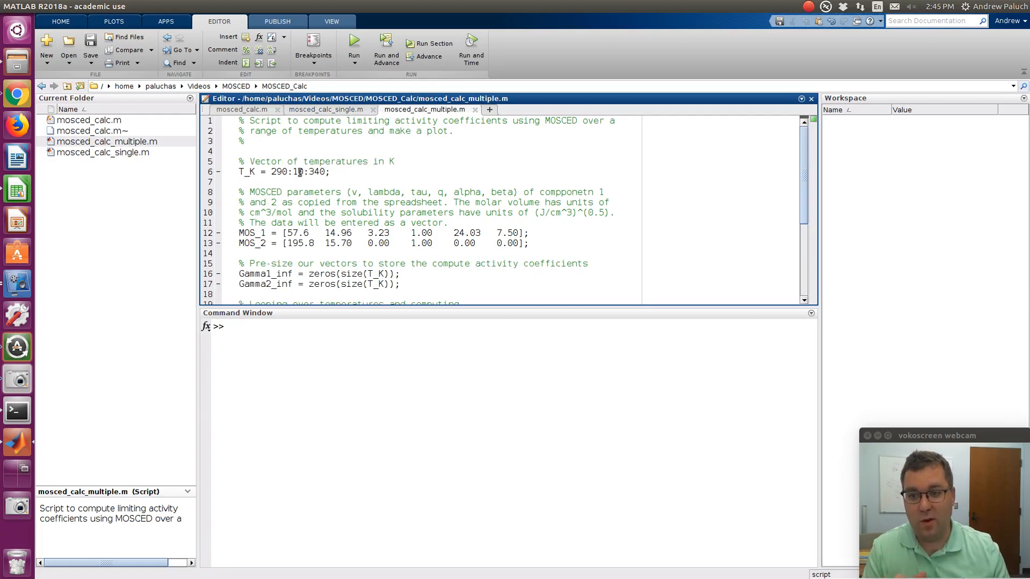
pyautogui.scroll(-3)
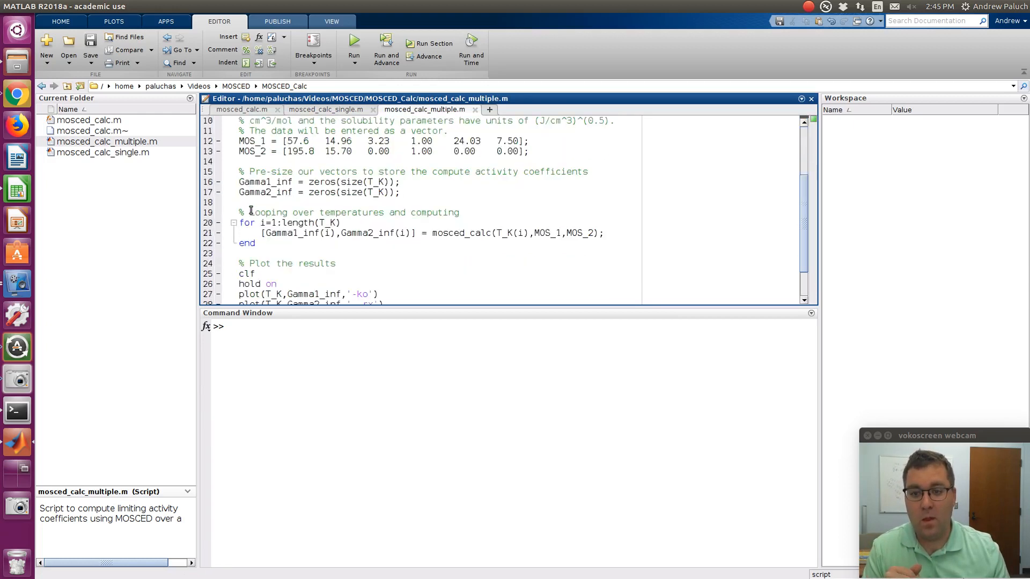
pyautogui.scroll(-3)
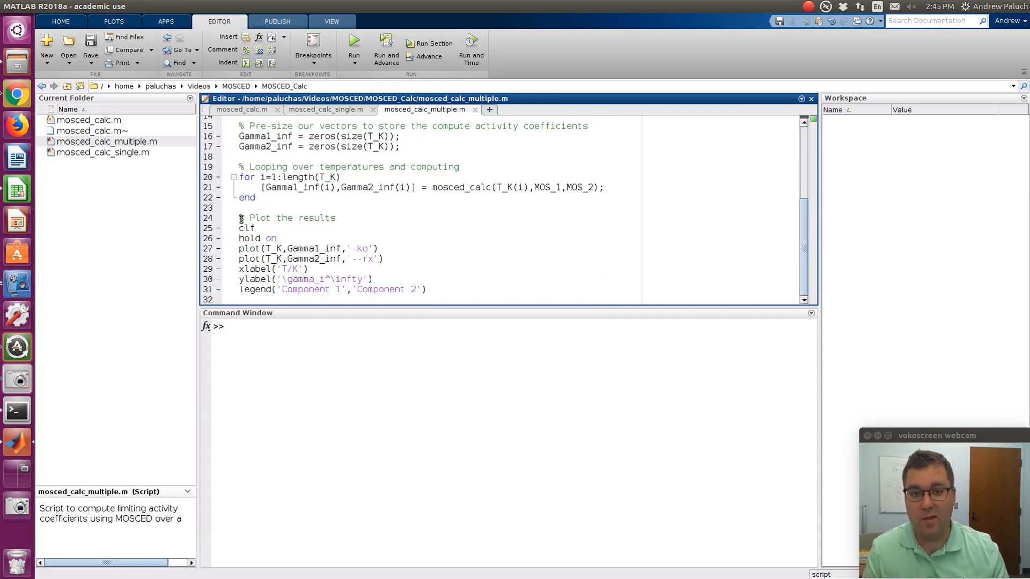
pyautogui.scroll(3)
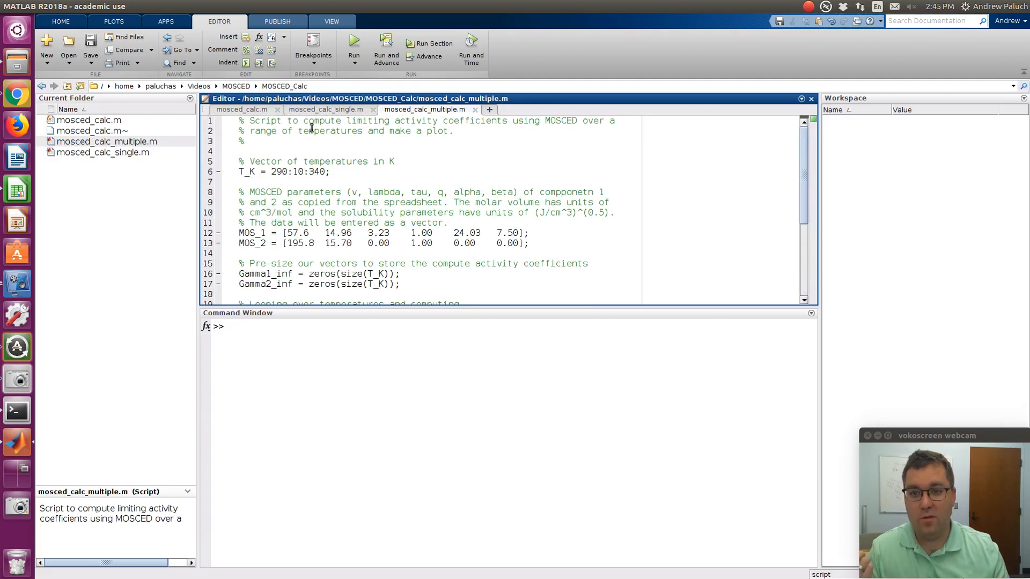
# - Run mosced_calc_single, giving gamma1_inf 6.8353 and gamma2_inf 15.4677
pyautogui.click(325, 110)
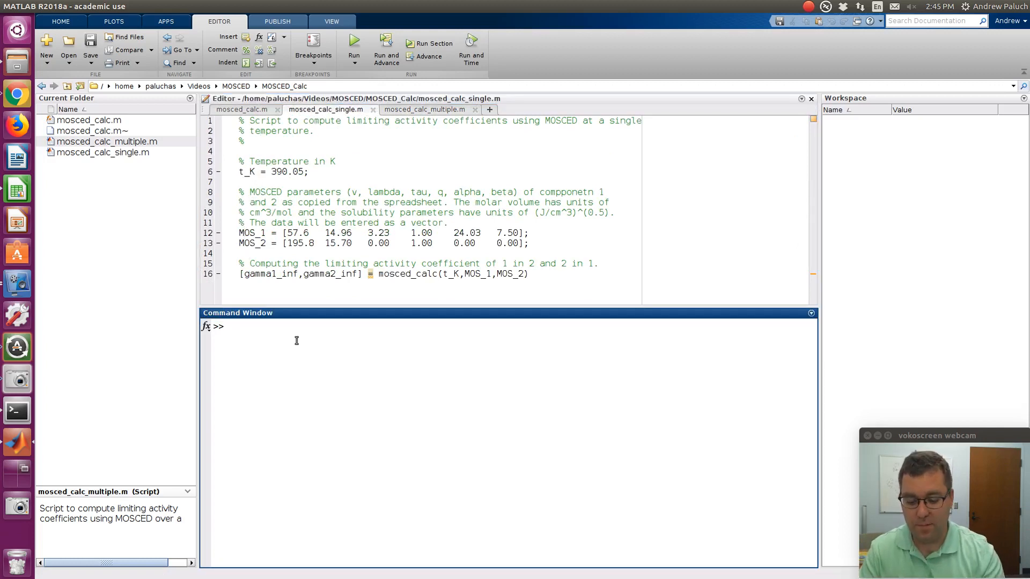
pyautogui.write('mosced_ca')
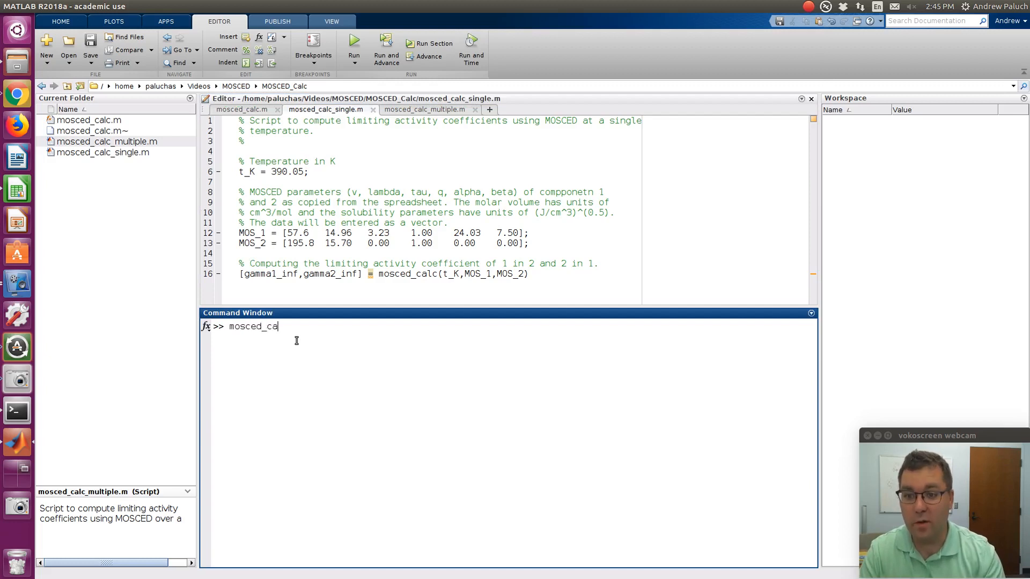
pyautogui.write('lc_singl')
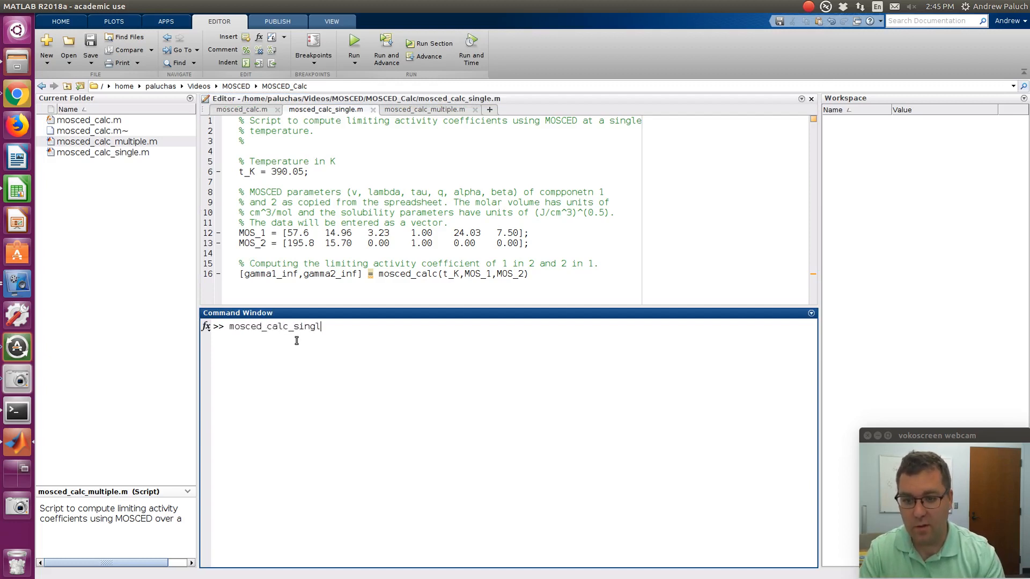
pyautogui.press('Return')
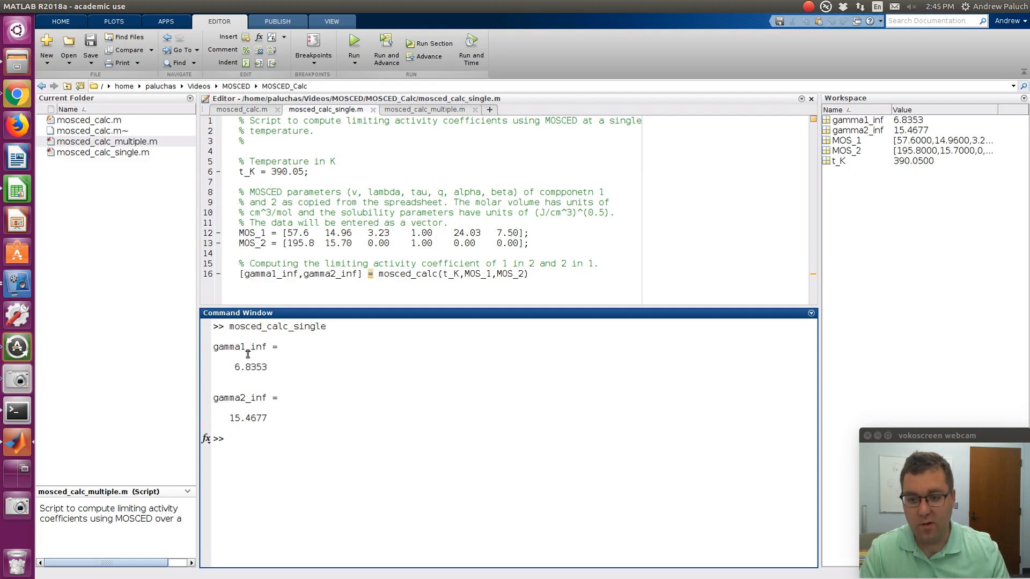
pyautogui.moveTo(266, 420)
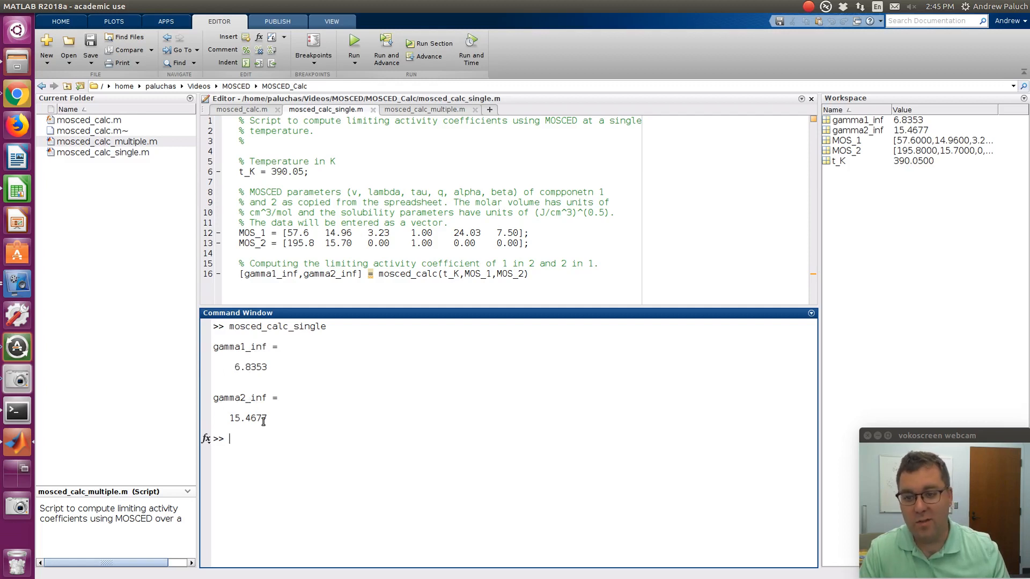
# - Run mosced_calc_multiple to plot both coefficients over 290–340 K, then dismiss Figure 1
pyautogui.click(424, 109)
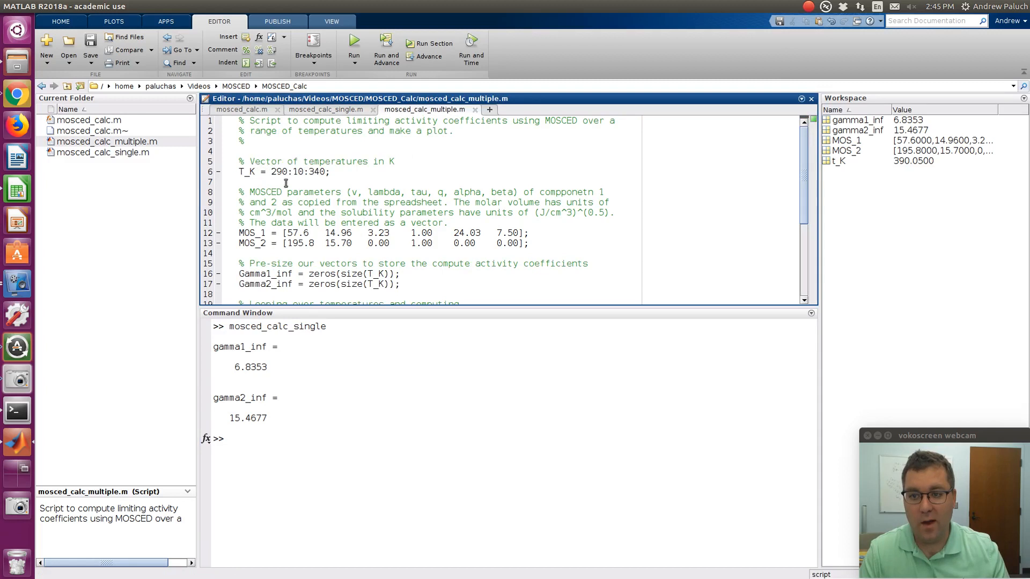
pyautogui.moveTo(232, 227)
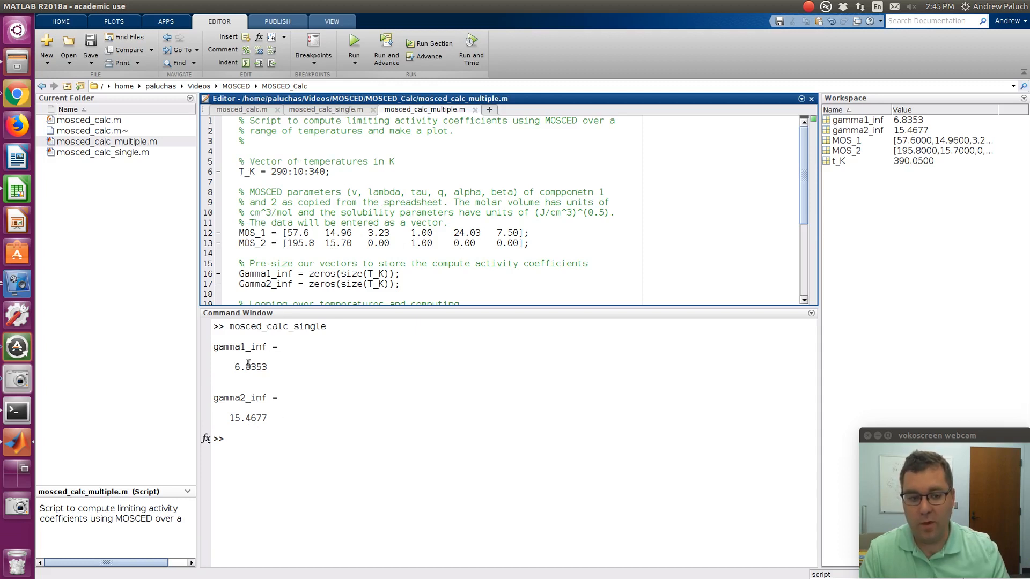
pyautogui.moveTo(249, 342)
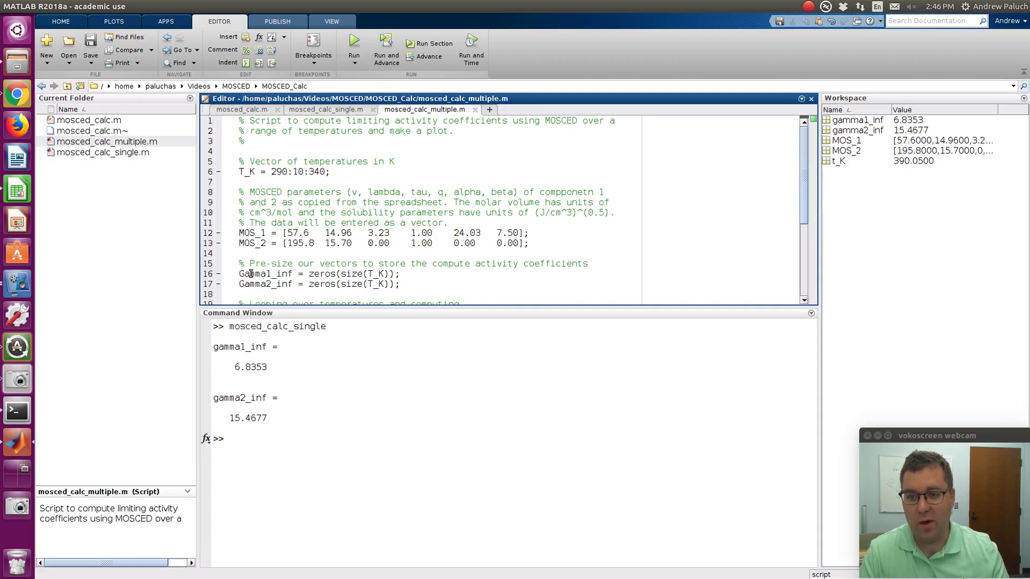
pyautogui.click(256, 441)
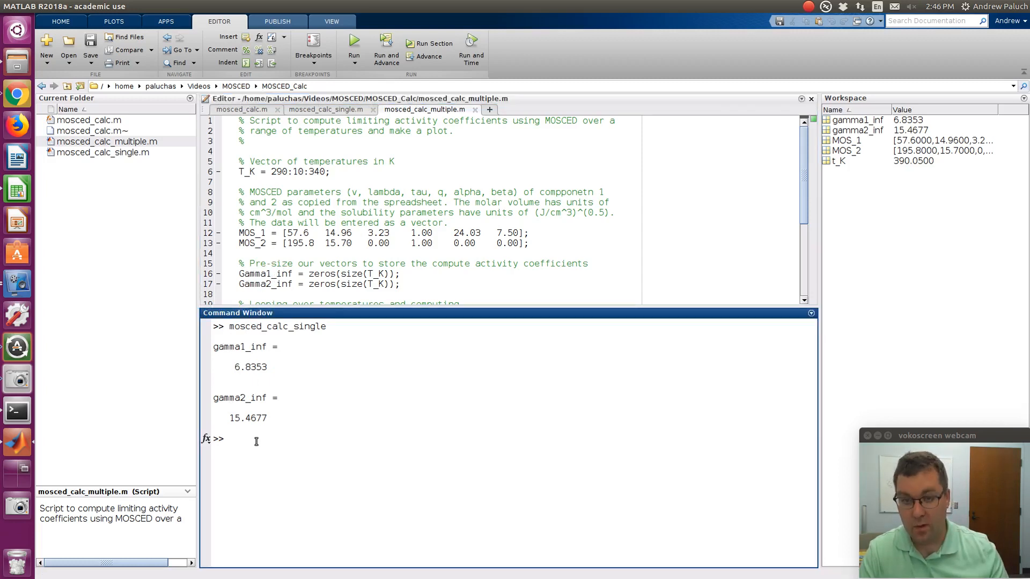
pyautogui.write('mosced_ca')
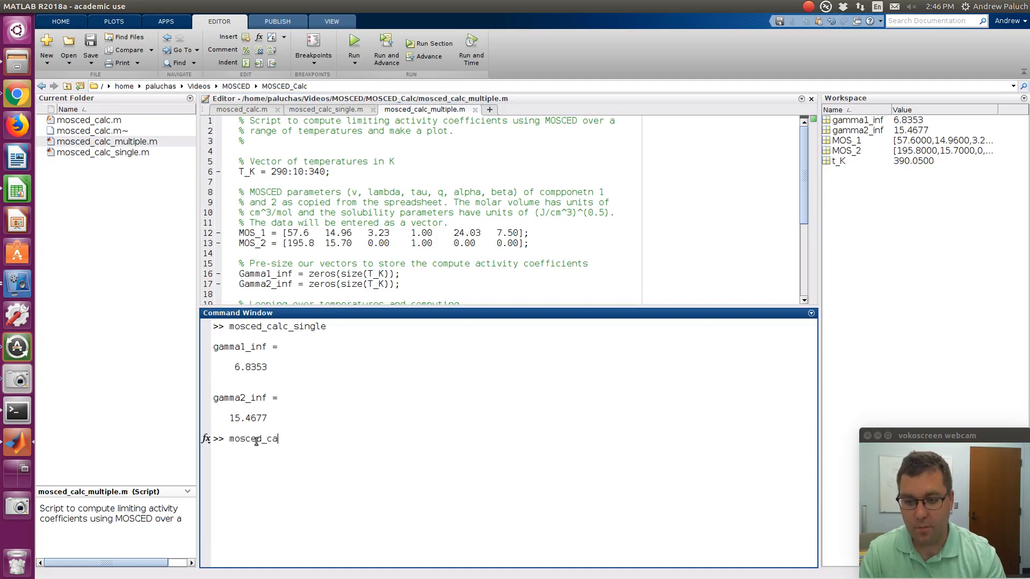
pyautogui.write('lc_multiple')
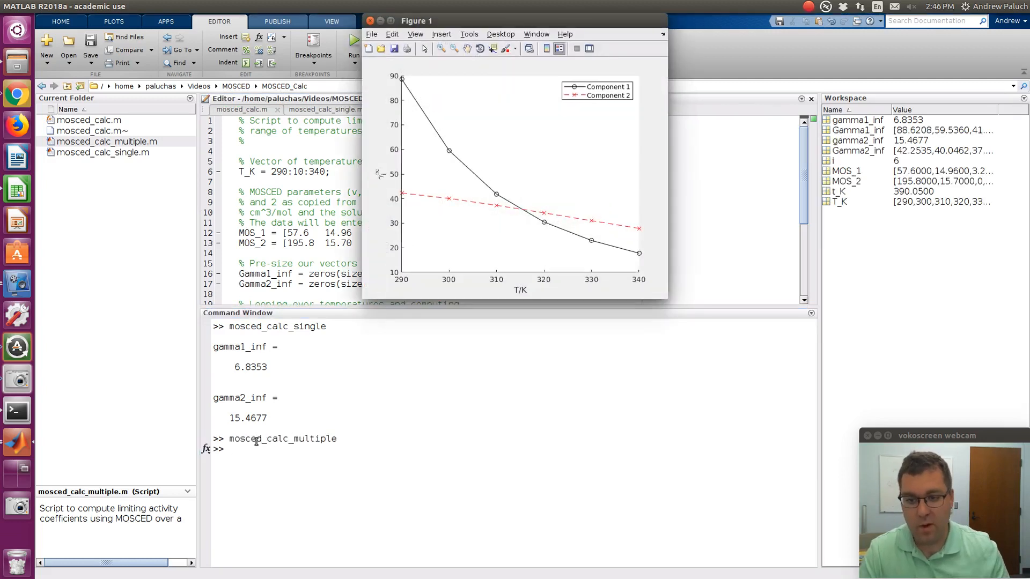
pyautogui.moveTo(420, 90)
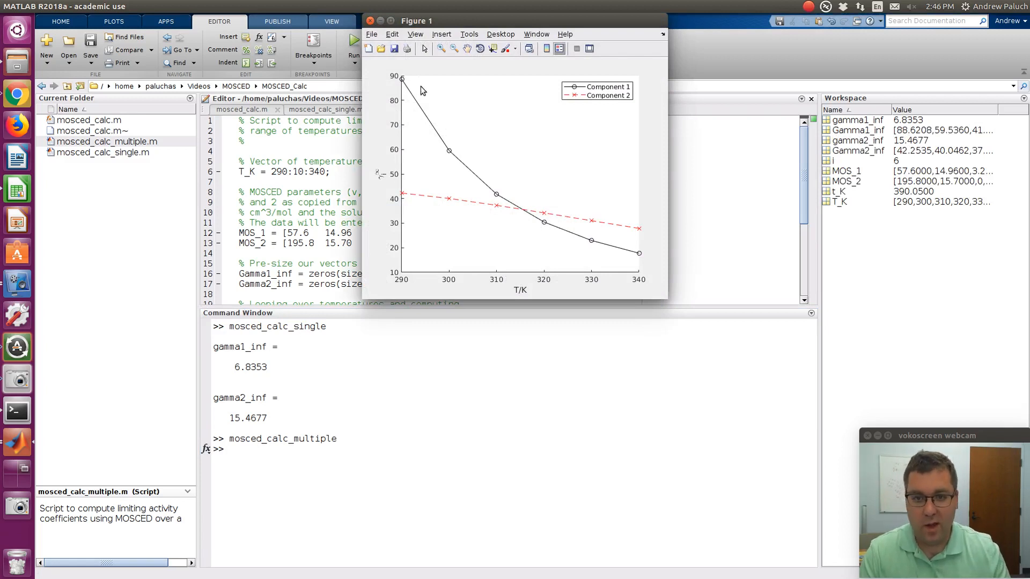
pyautogui.moveTo(397, 78)
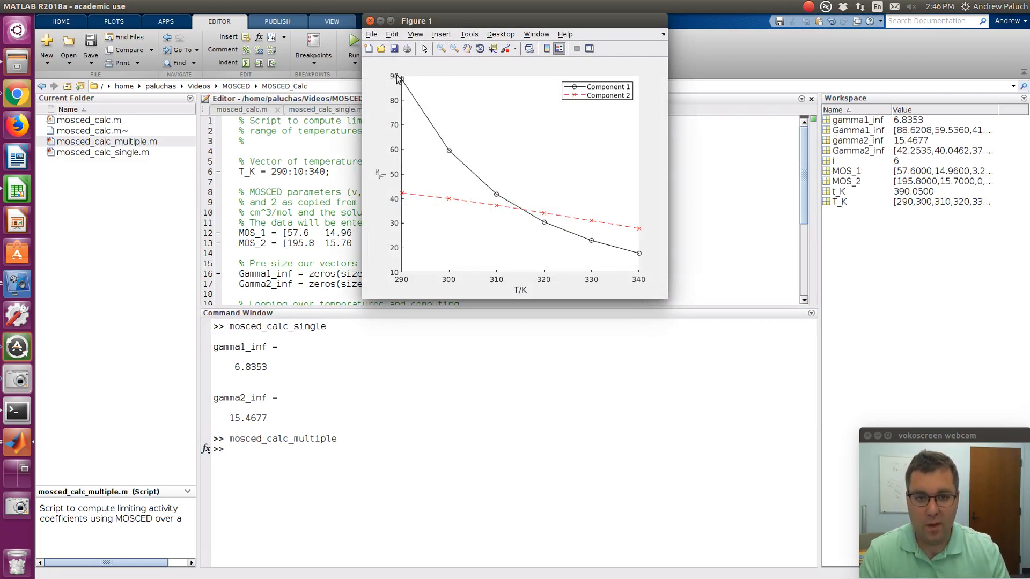
pyautogui.moveTo(619, 286)
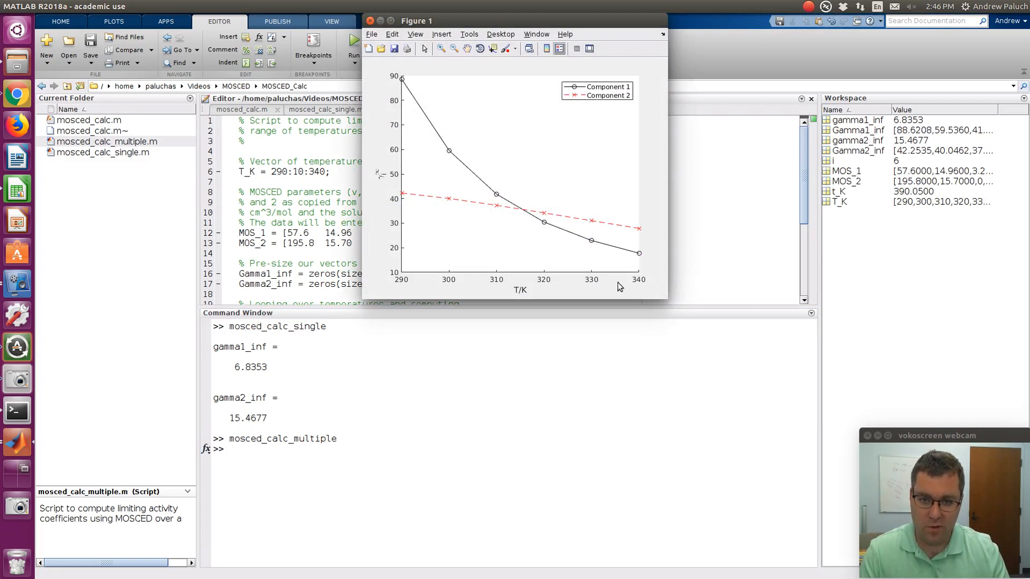
pyautogui.moveTo(663, 227)
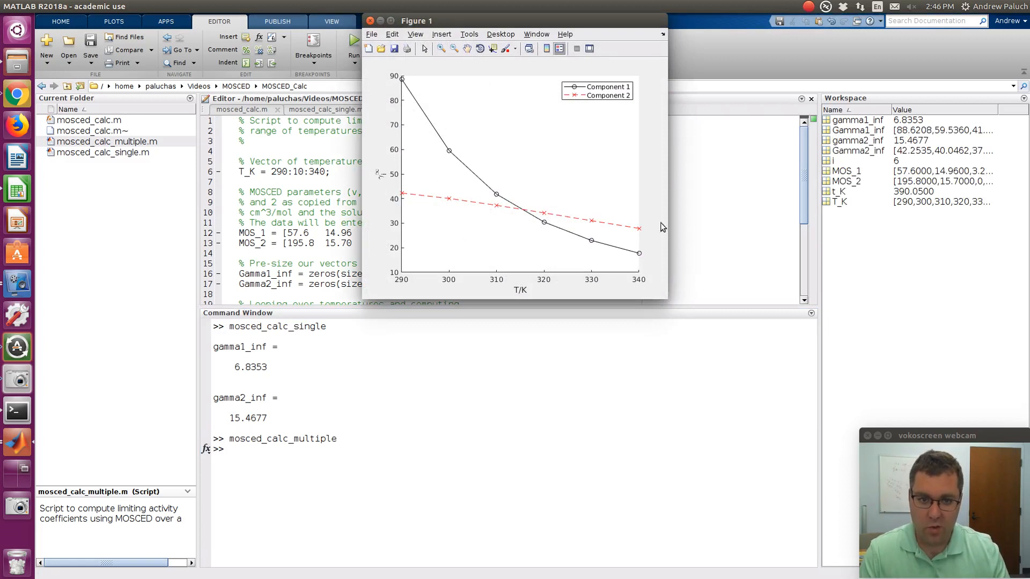
pyautogui.moveTo(415, 20); pyautogui.dragTo(443, 41)
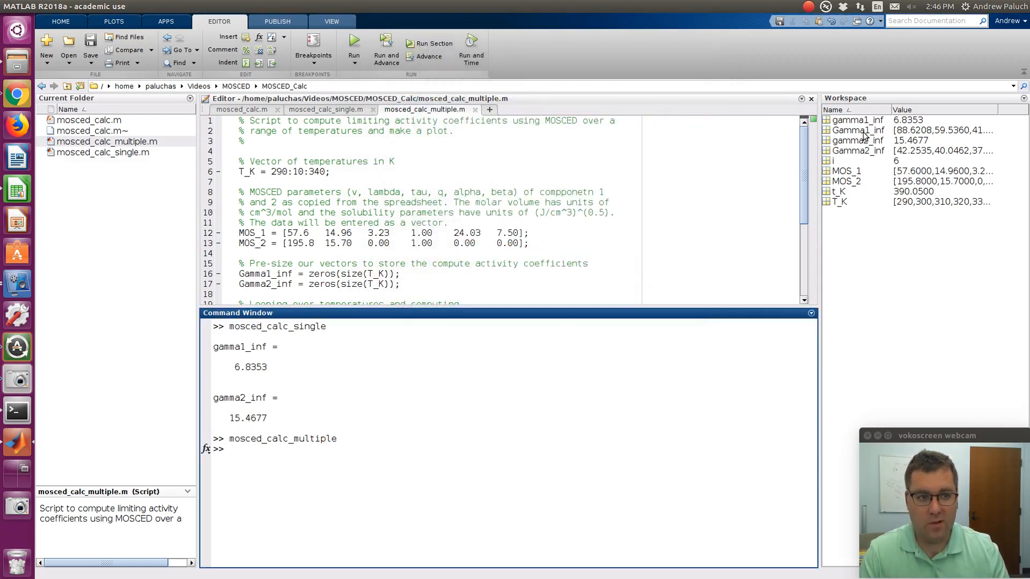
# - Inspect the workspace variables and print the six Gamma1_inf values, 88.6208 down to 17.7843
pyautogui.click(857, 130)
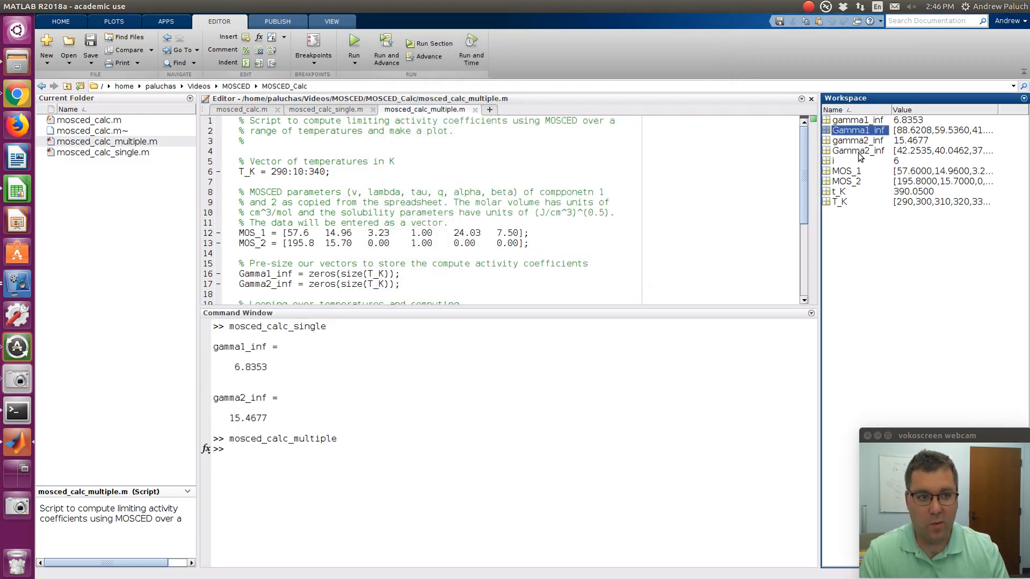
pyautogui.click(858, 150)
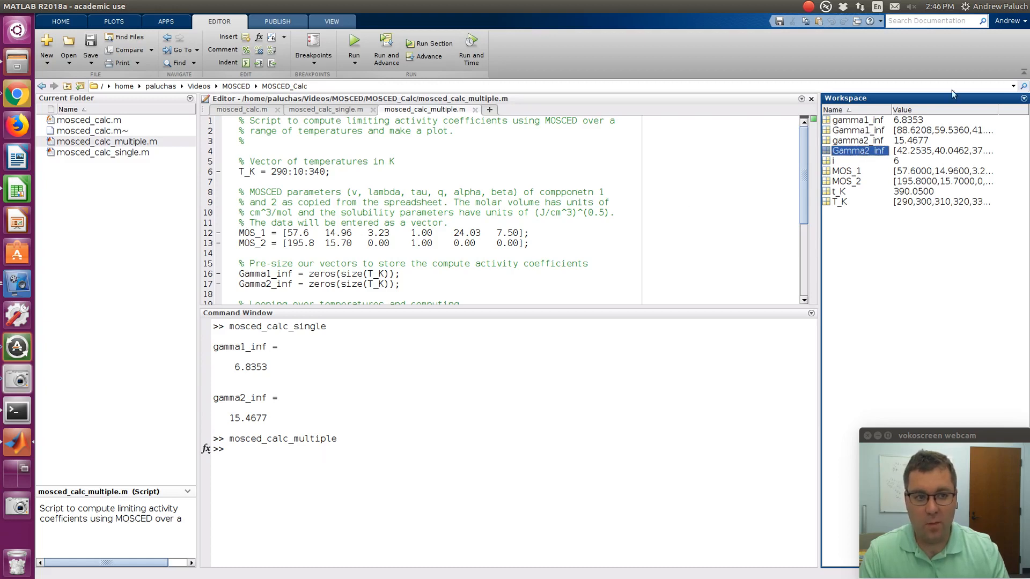
pyautogui.click(858, 129)
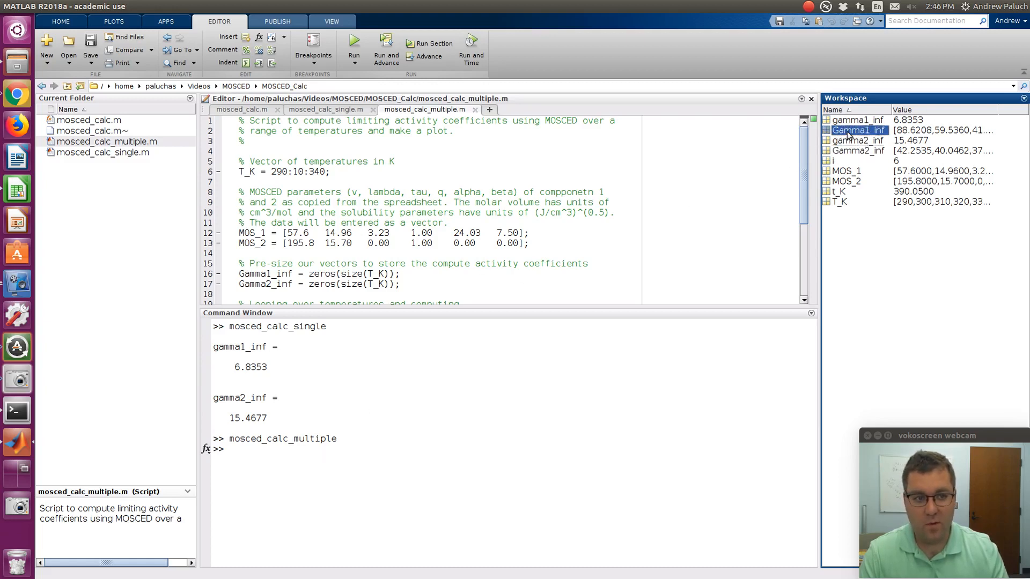
pyautogui.doubleClick(856, 129)
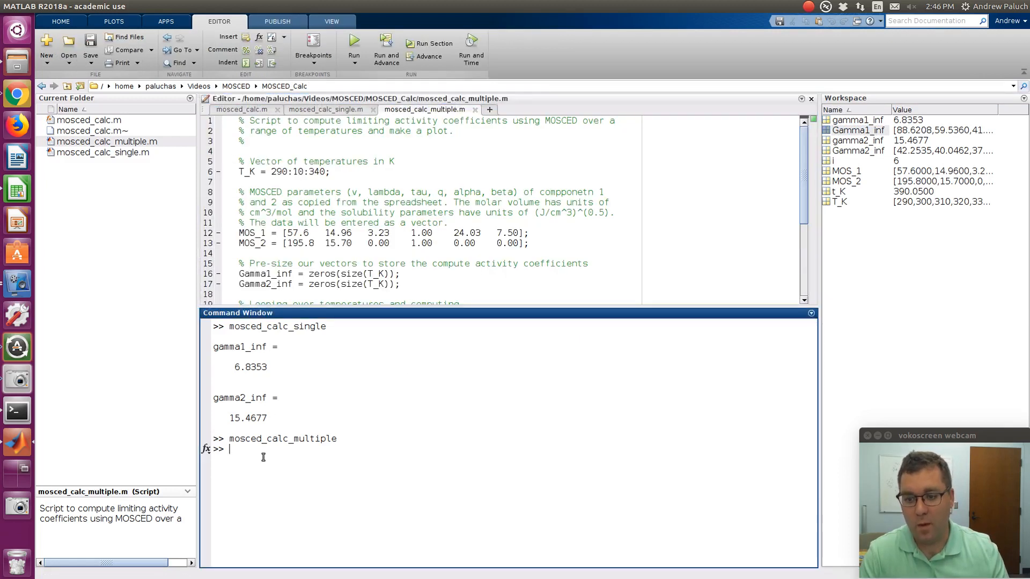
pyautogui.write('Gamma')
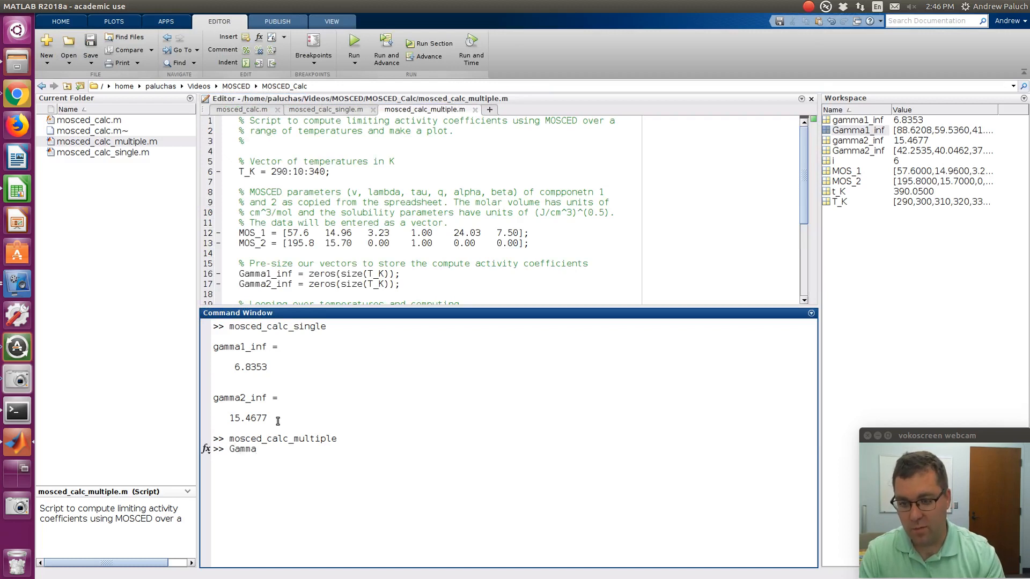
pyautogui.press('Return')
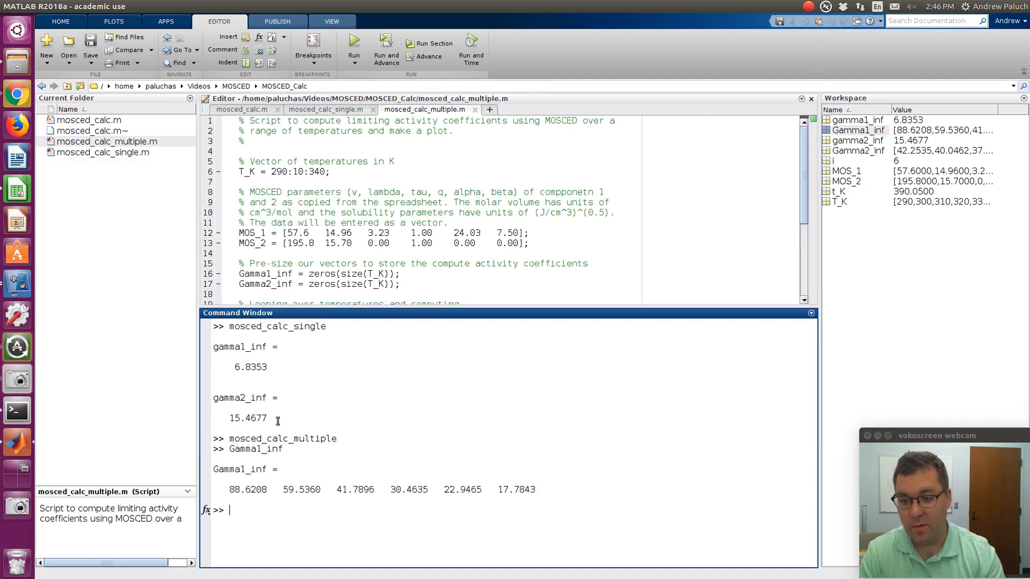
pyautogui.moveTo(305, 414)
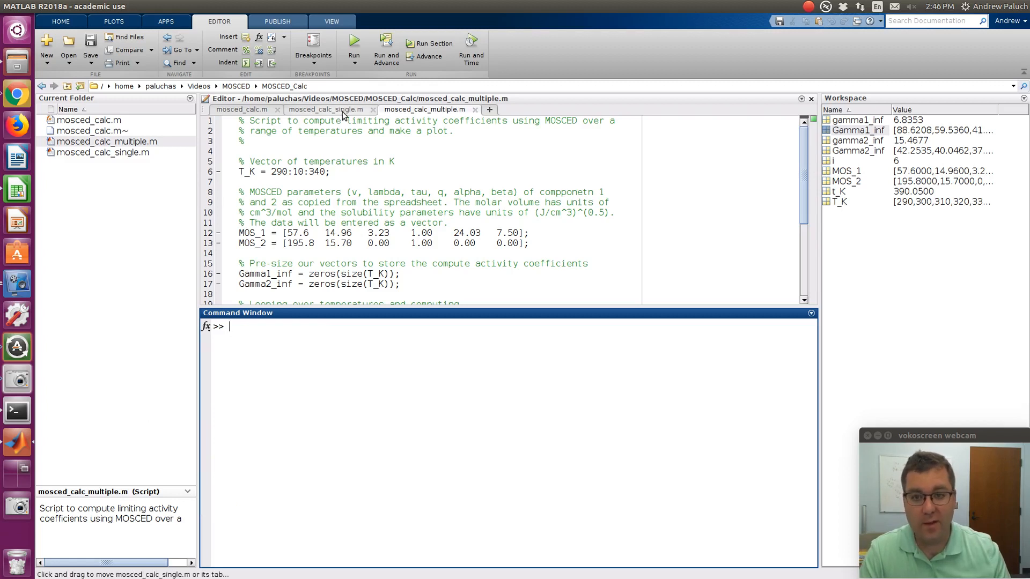
# - Change t_K in the single-temperature script to 298.15 and clear the old MOS_1 values
pyautogui.click(326, 110)
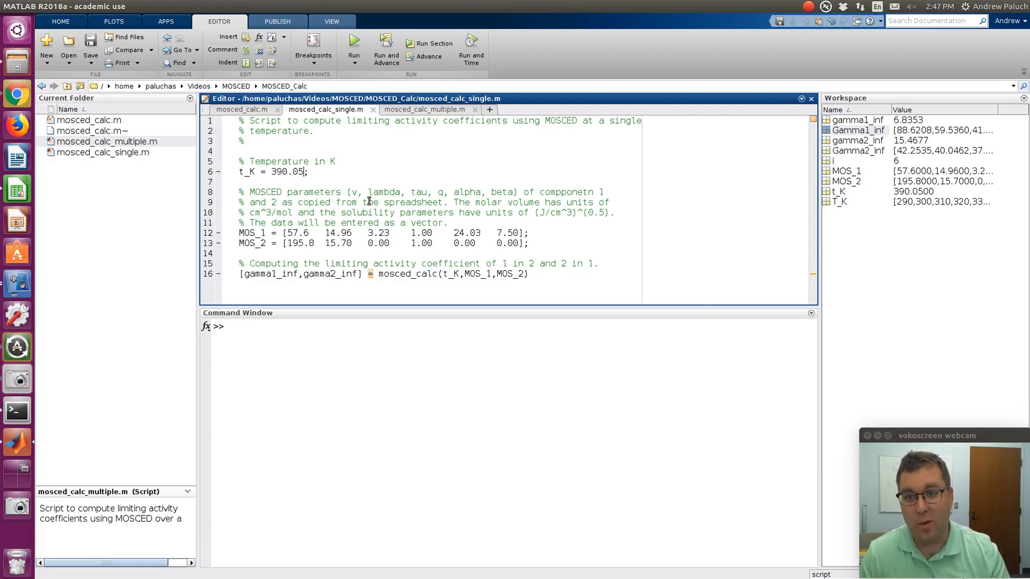
pyautogui.write('2')
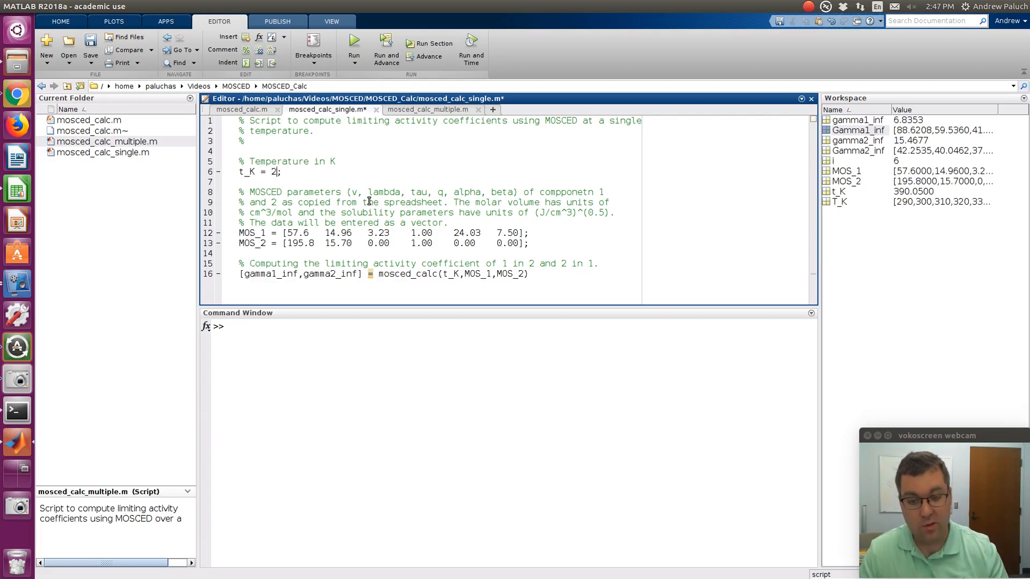
pyautogui.write('98.15')
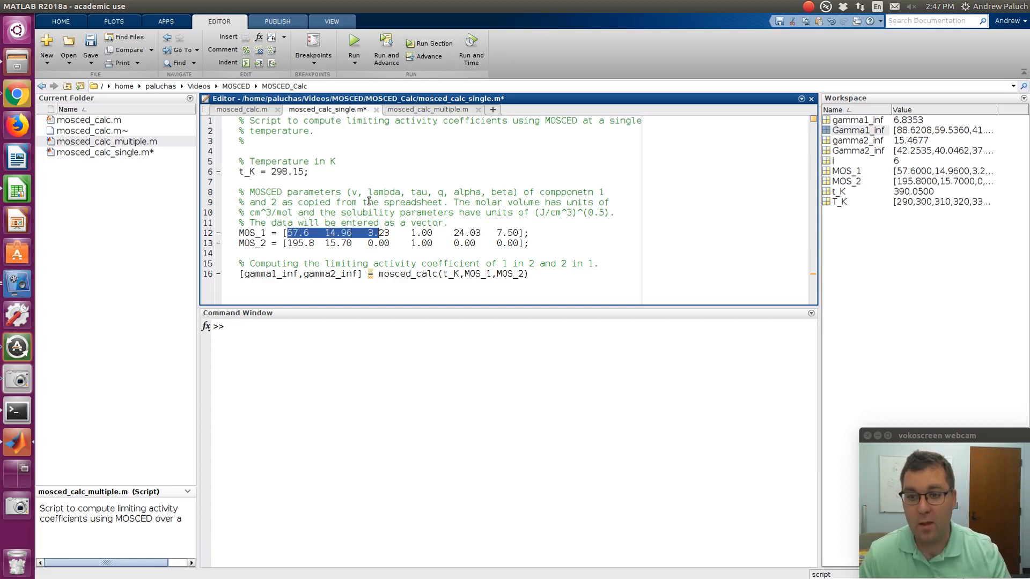
pyautogui.press('Delete')
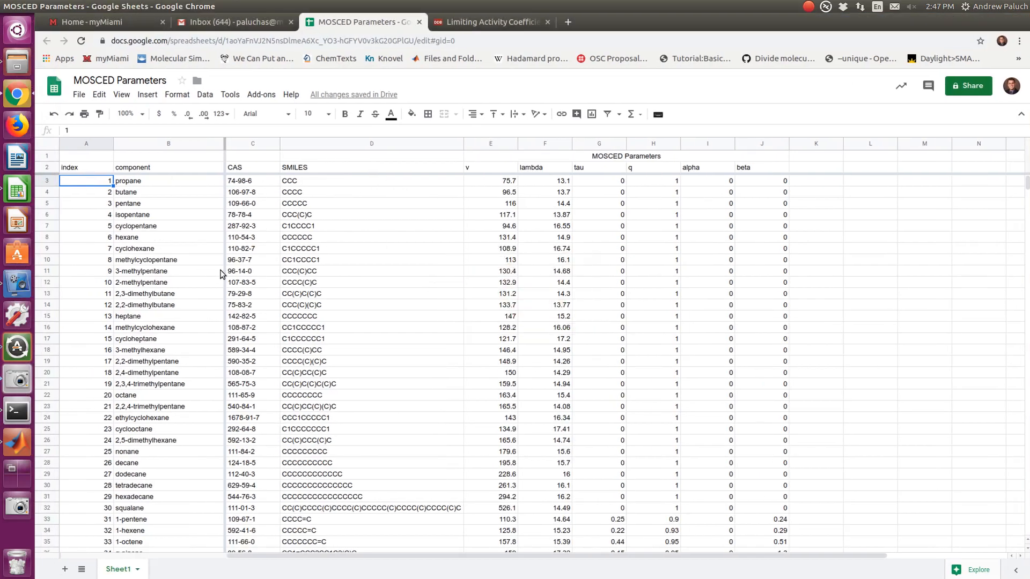
# - Copy ethanol's row E44:J44 and locate heptane's row 15 in the parameter sheet
pyautogui.scroll(-3)
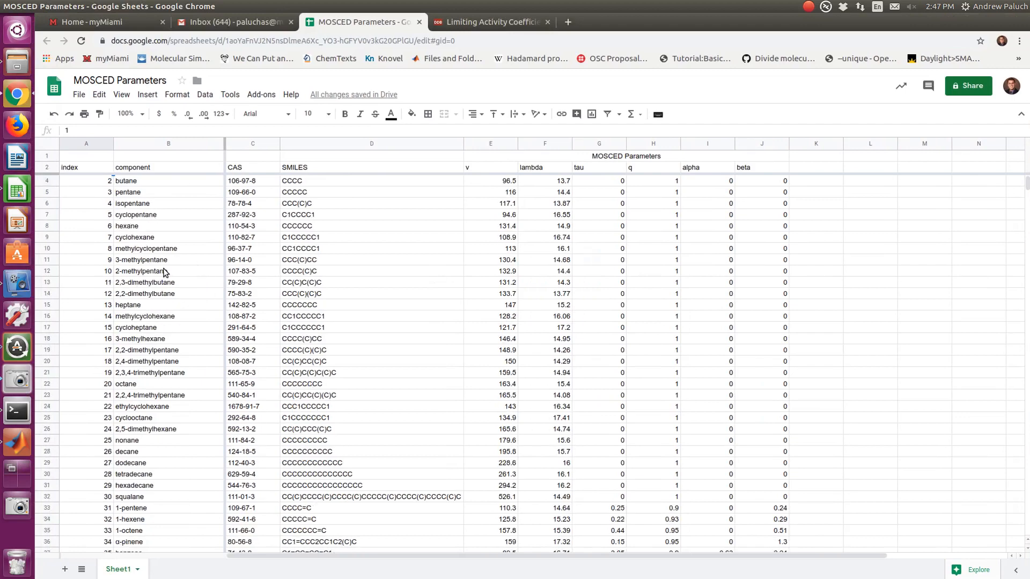
pyautogui.scroll(-3)
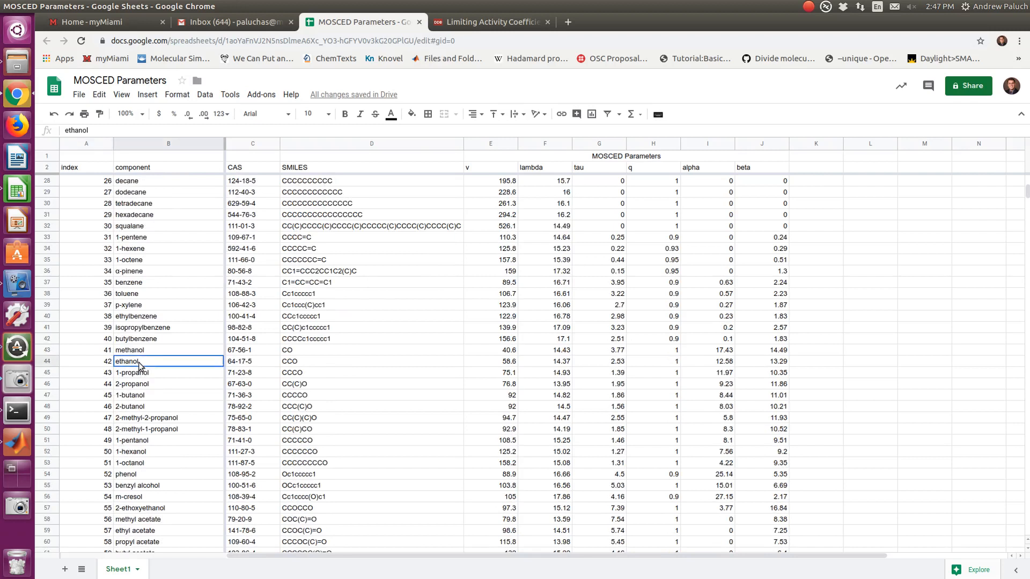
pyautogui.click(490, 362)
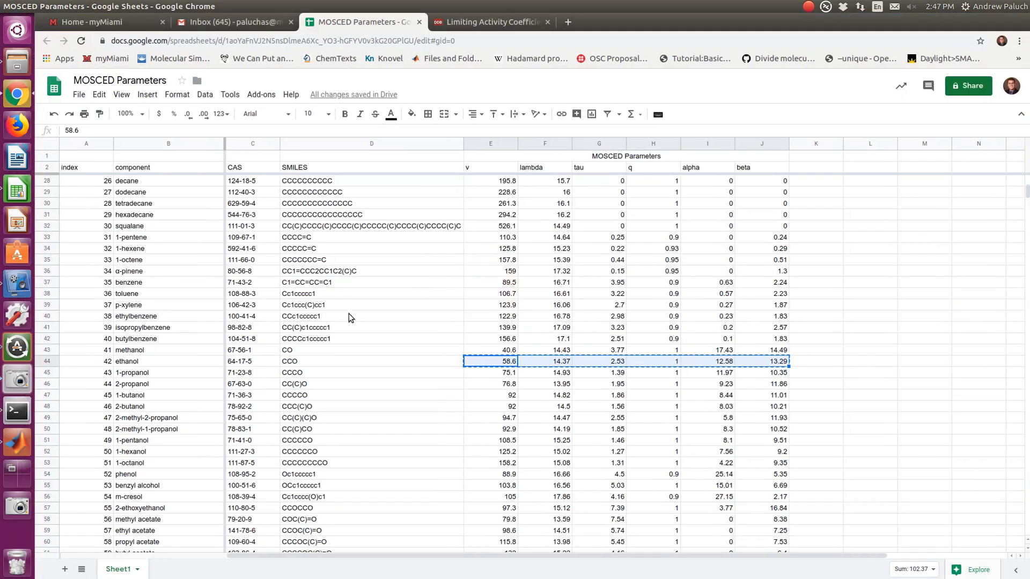
pyautogui.scroll(3)
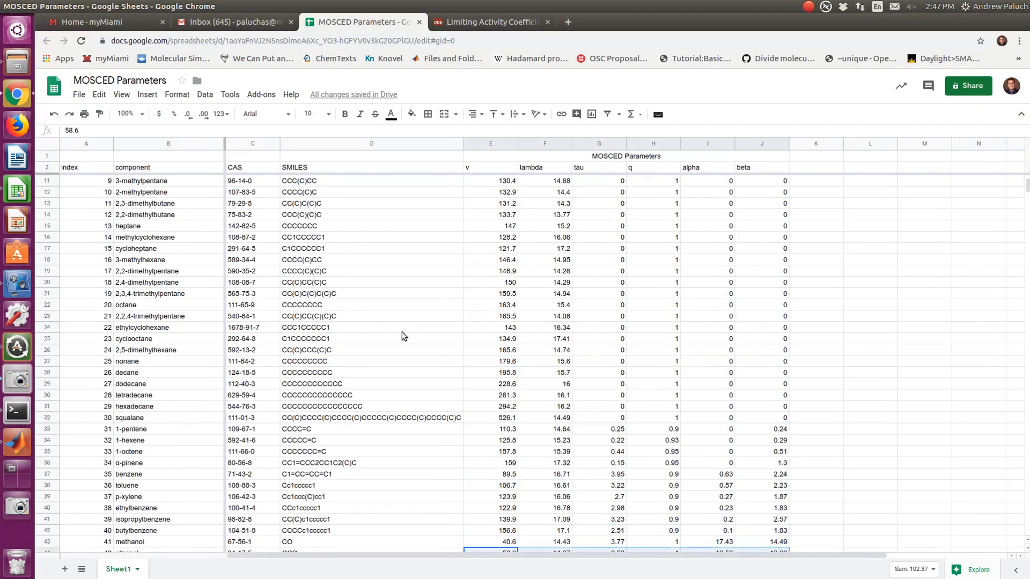
pyautogui.scroll(3)
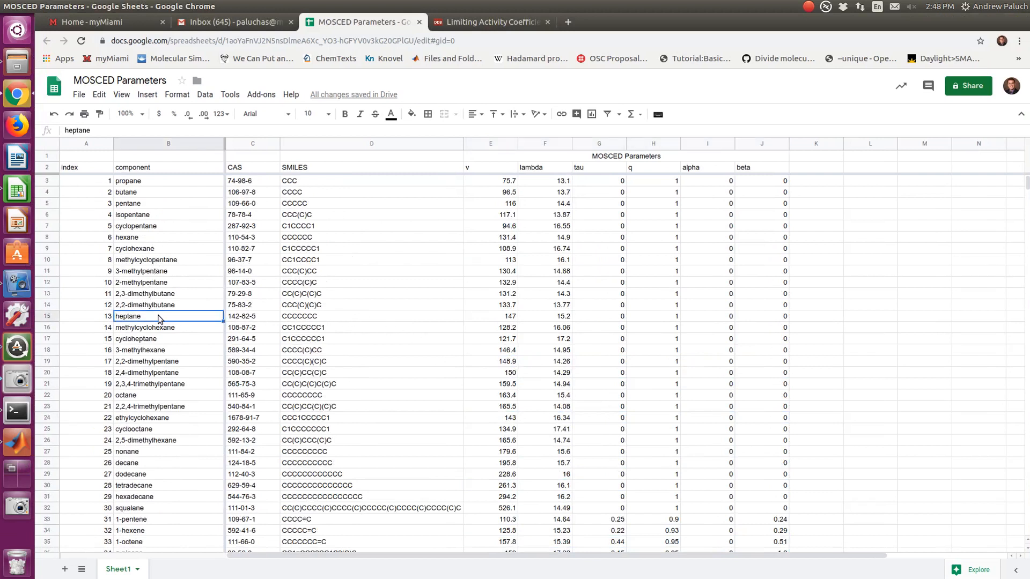
pyautogui.click(491, 316)
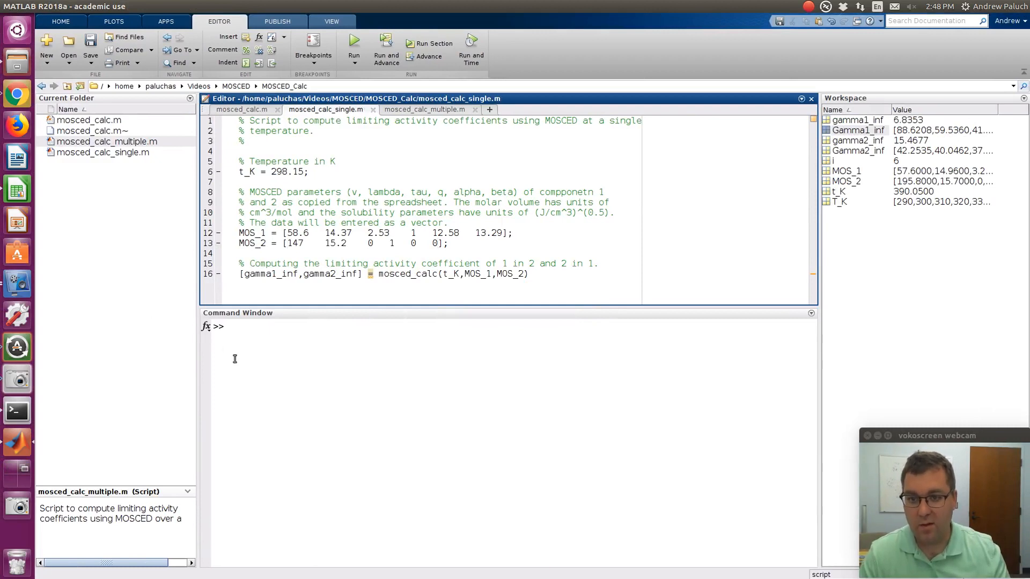
# - Run the ethanol–heptane single-temperature case (49.1899, 14.9868) and clear MOS_1 in the multi-temperature script
pyautogui.write('mosced_calc_multiple')
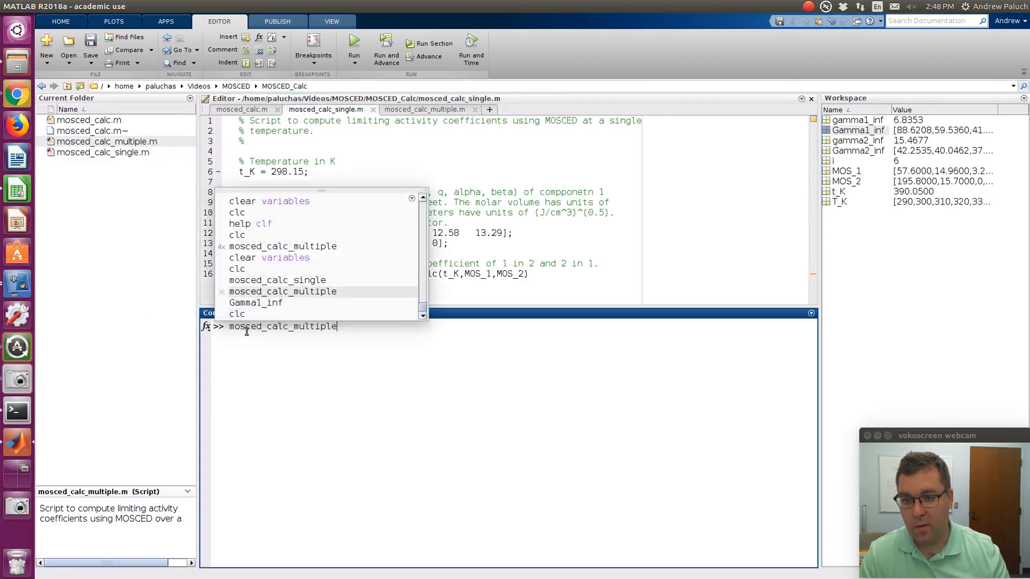
pyautogui.press('Return')
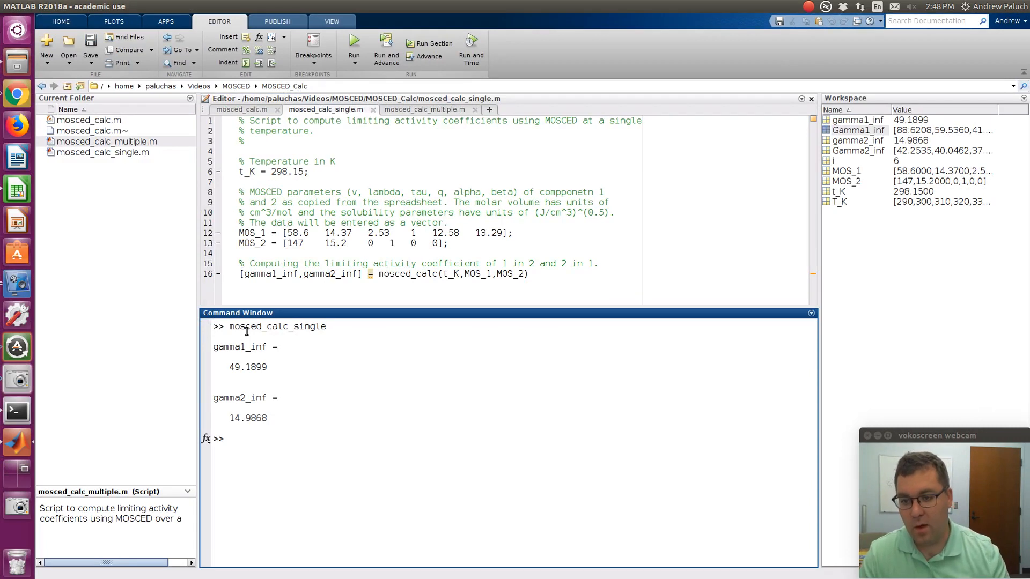
pyautogui.moveTo(244, 368)
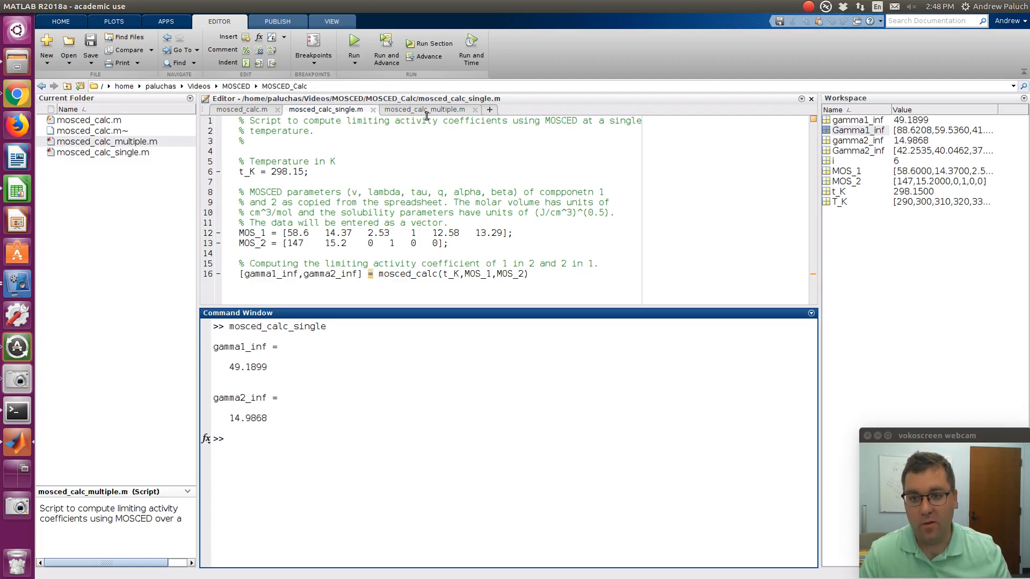
pyautogui.click(425, 110)
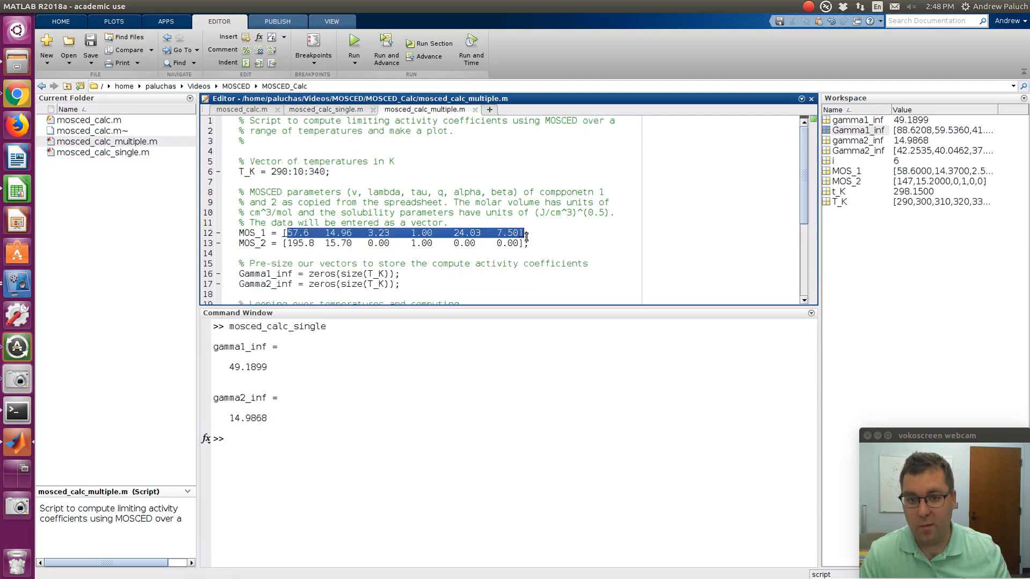
pyautogui.press('Delete')
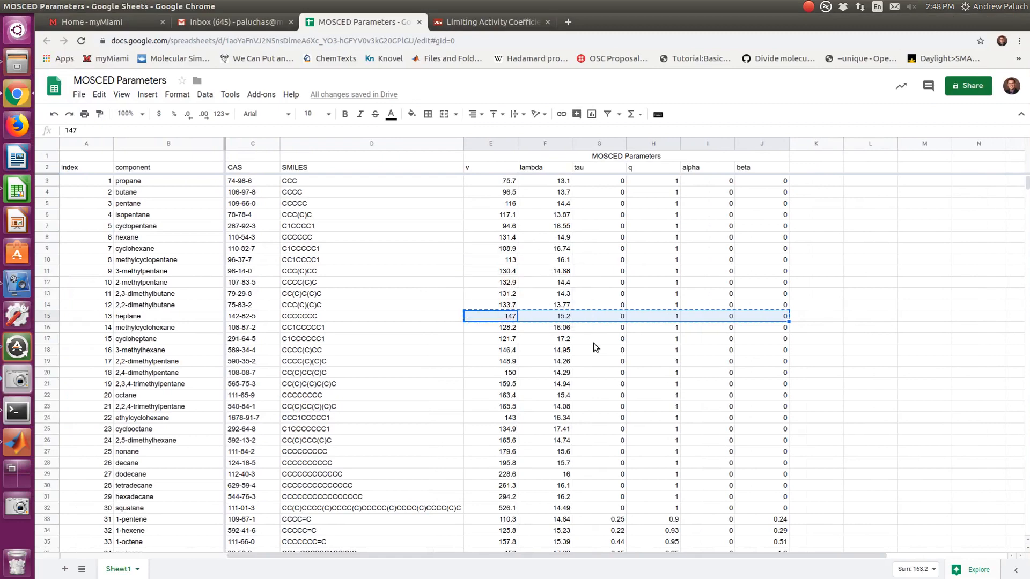
# - Copy heptane's E15:J15 and ethanol's row 44 into MOS_2 and MOS_1 of mosced_calc_multiple.m
pyautogui.scroll(-3)
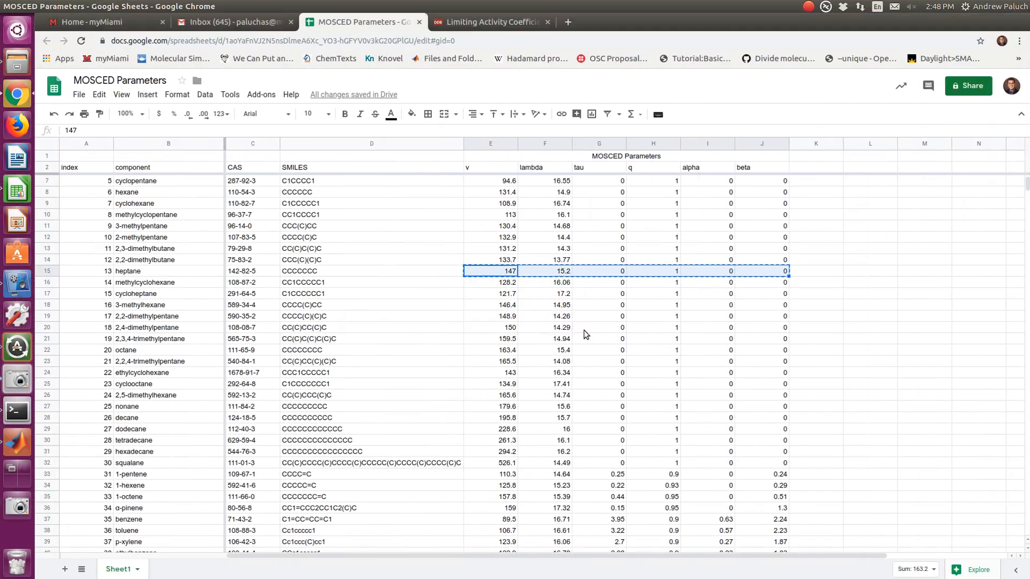
pyautogui.scroll(-3)
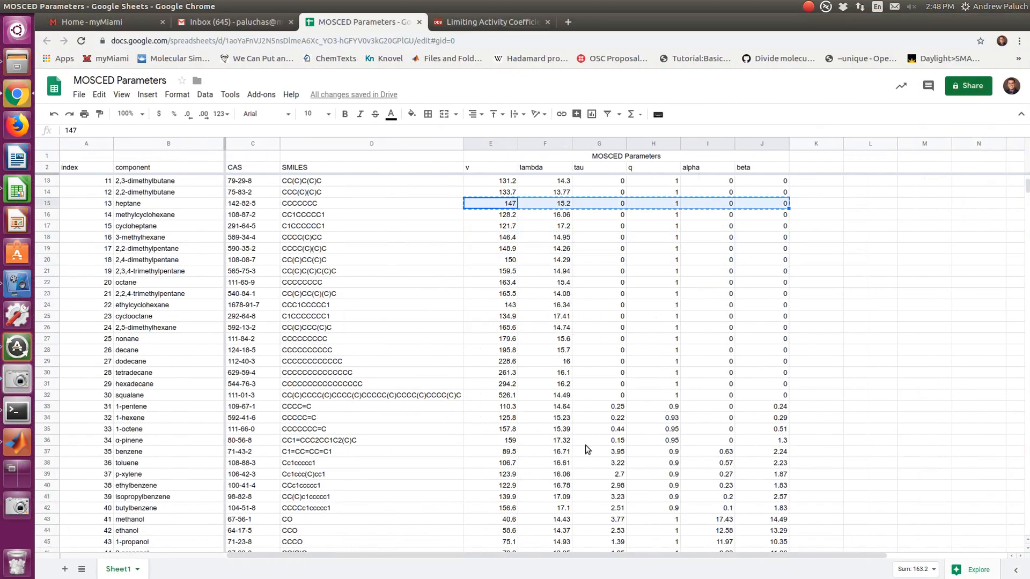
pyautogui.scroll(-3)
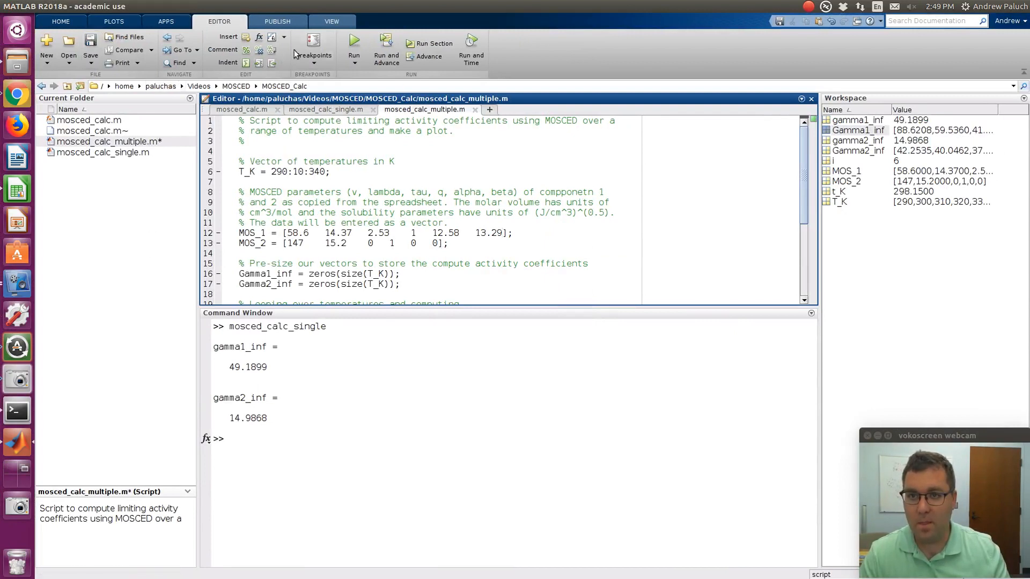
# - Run the ethanol–heptane sweep over 290–340 K and close the resulting coefficient plot
pyautogui.write('clc')
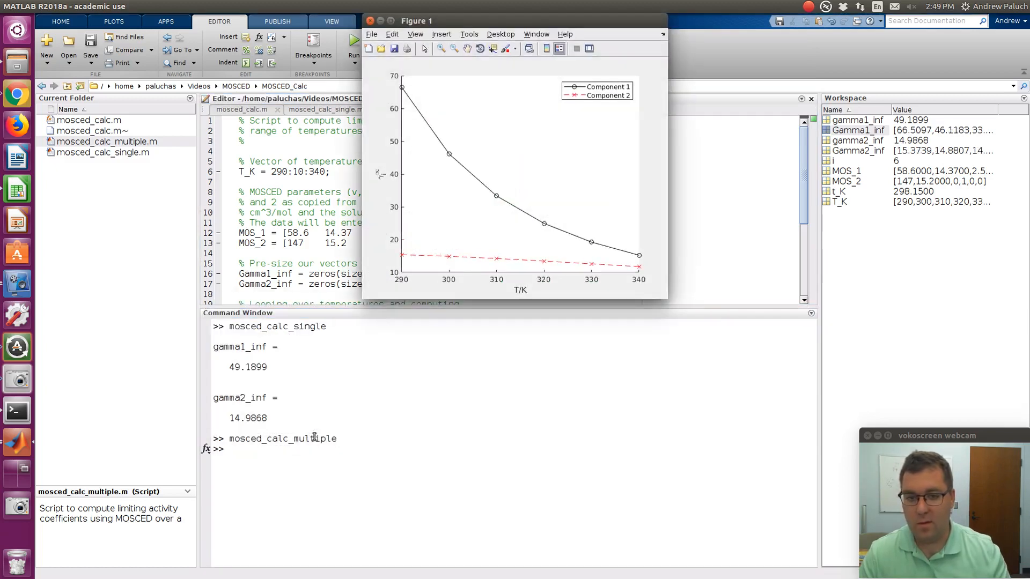
pyautogui.moveTo(645, 288)
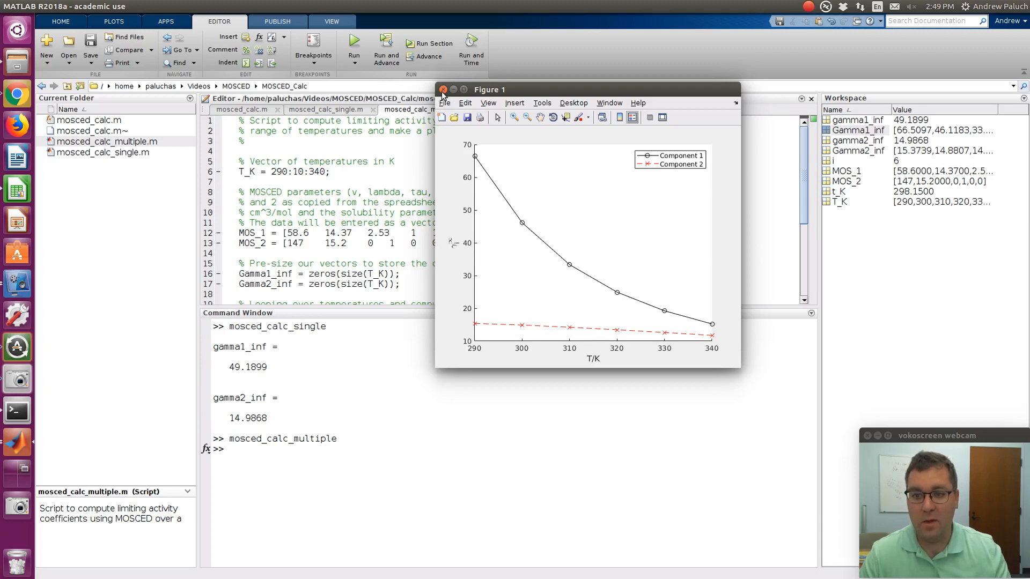
pyautogui.click(443, 89)
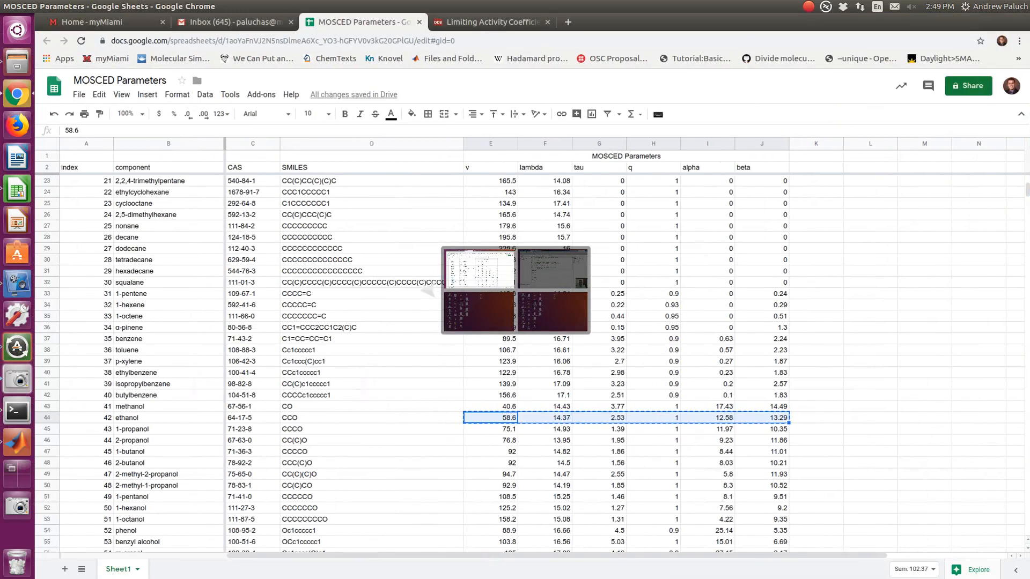
# - Calculate ethanol–heptane coefficients for 290–340 K in DDBST and scroll to the results table and chart
pyautogui.click(489, 22)
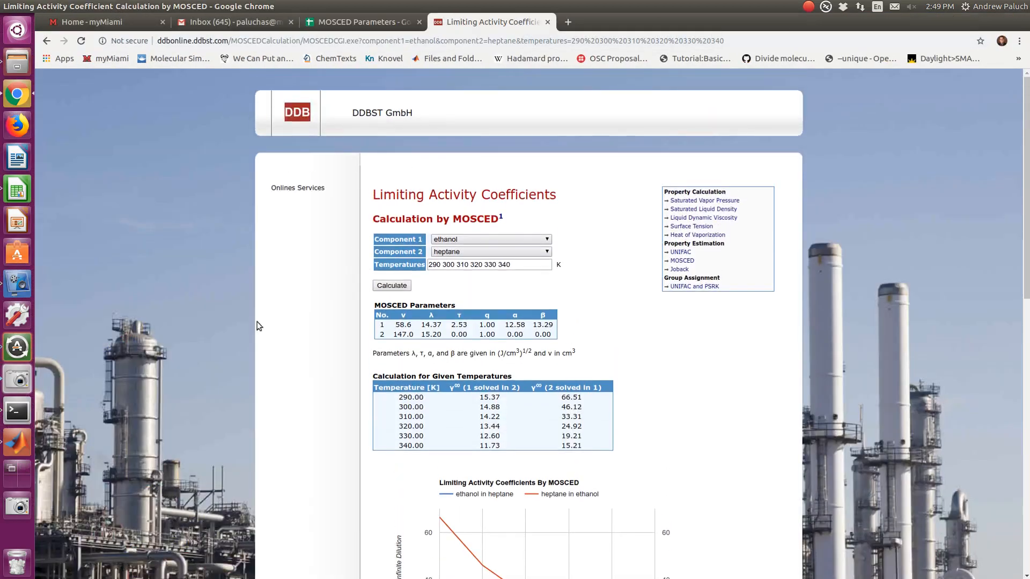
pyautogui.moveTo(186, 168)
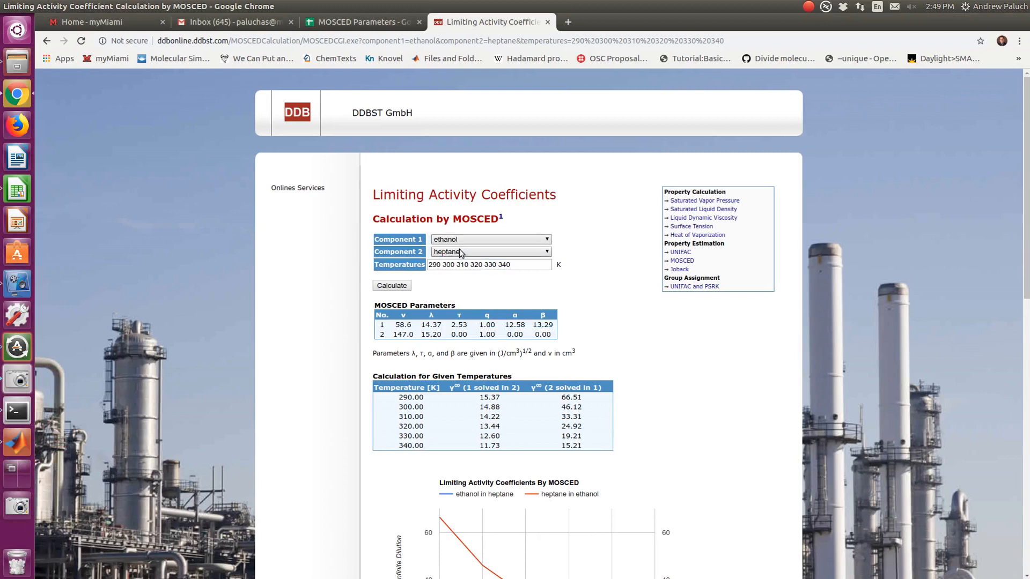
pyautogui.moveTo(457, 278)
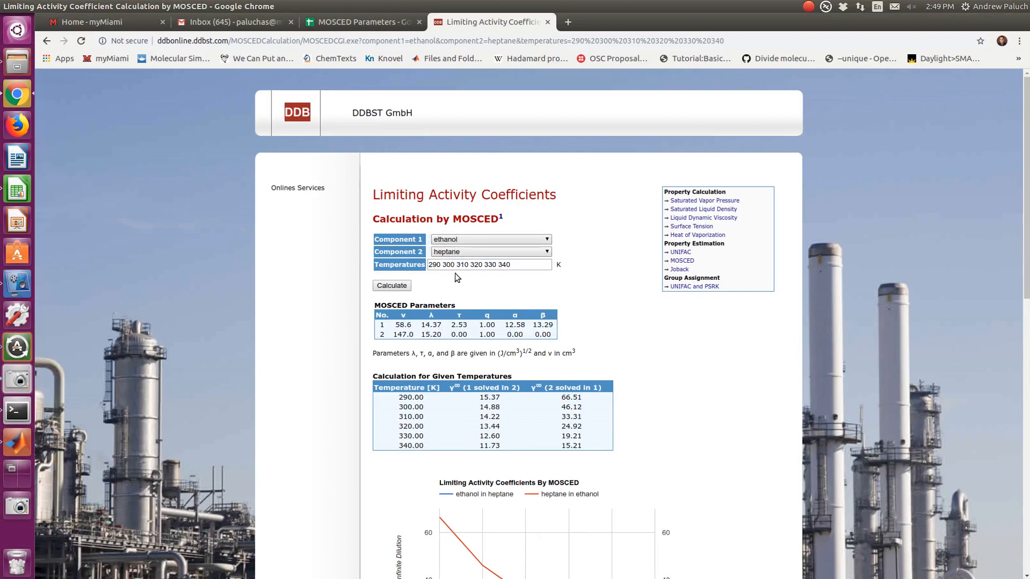
pyautogui.click(391, 285)
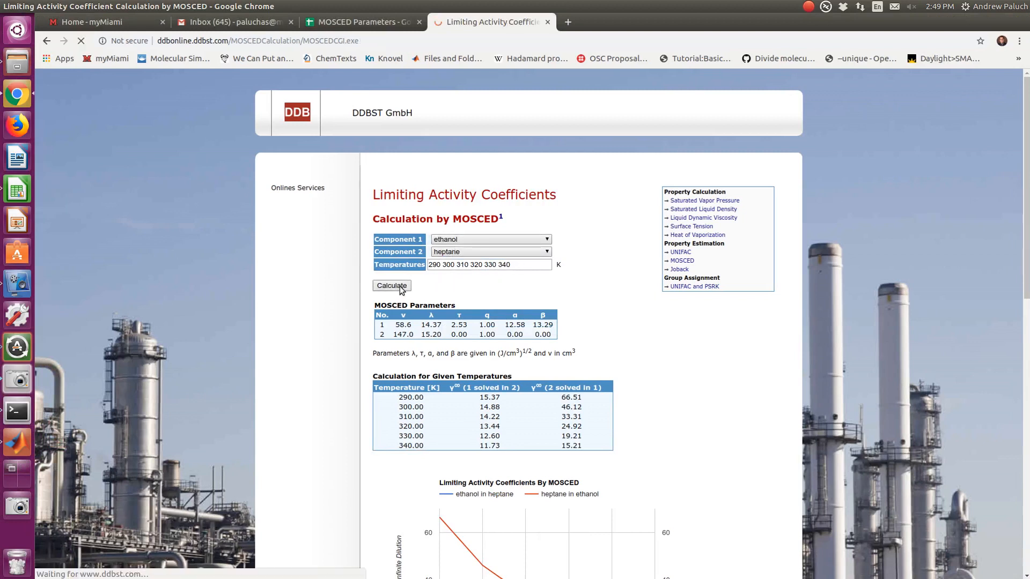
pyautogui.scroll(-3)
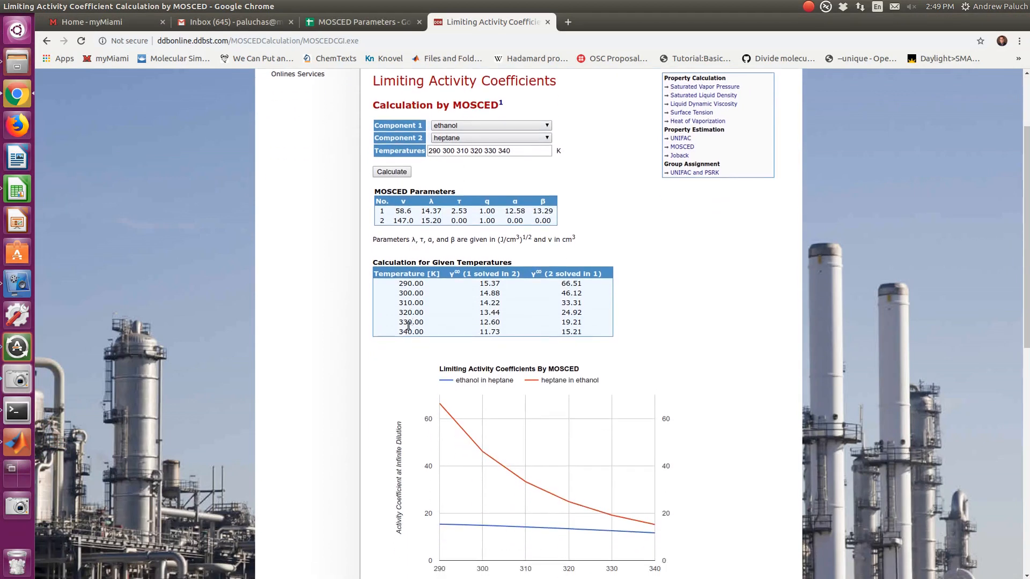
pyautogui.scroll(-3)
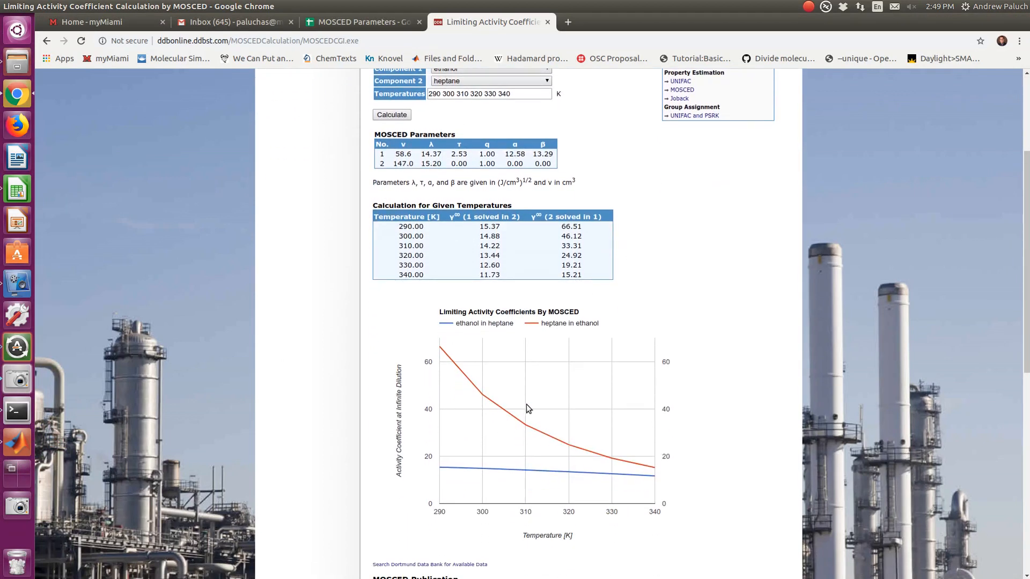
pyautogui.moveTo(563, 308)
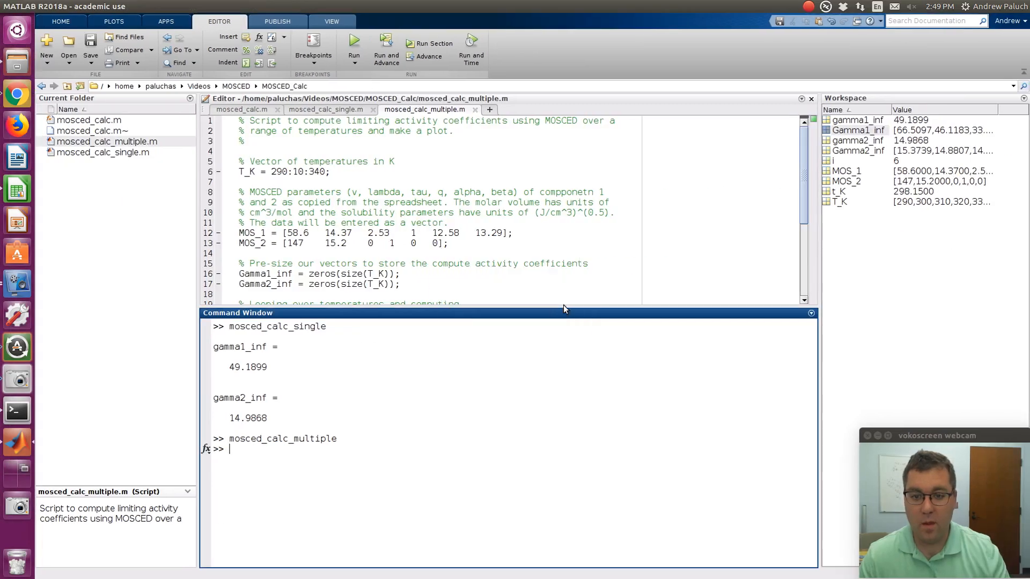
# - Run mosced_calc_multiple to plot ethanol–heptane limiting activity coefficients over 290–340 K
pyautogui.write('mosced_calc_multiple')
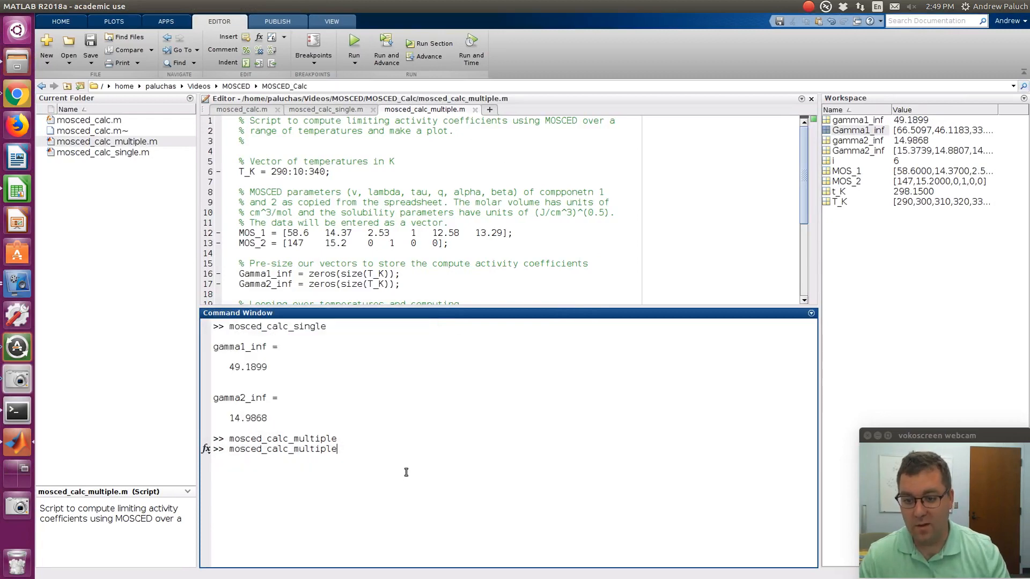
pyautogui.press('Return')
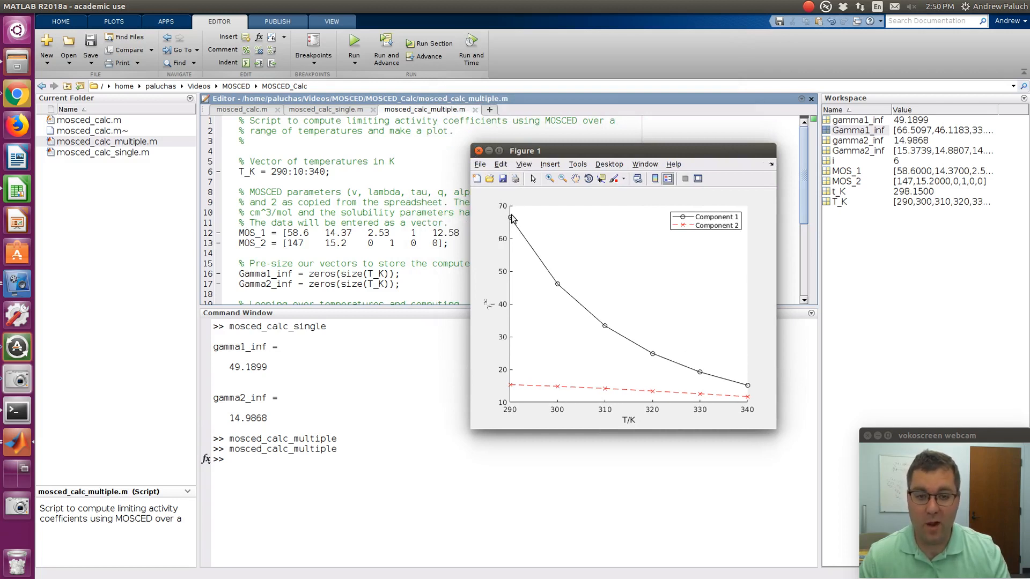
pyautogui.moveTo(755, 378)
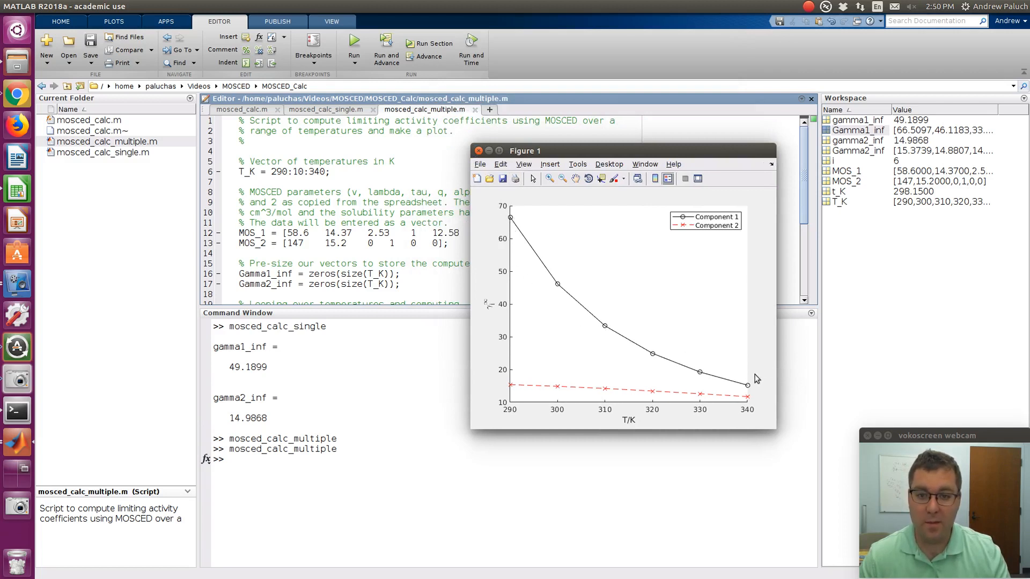
pyautogui.moveTo(513, 219)
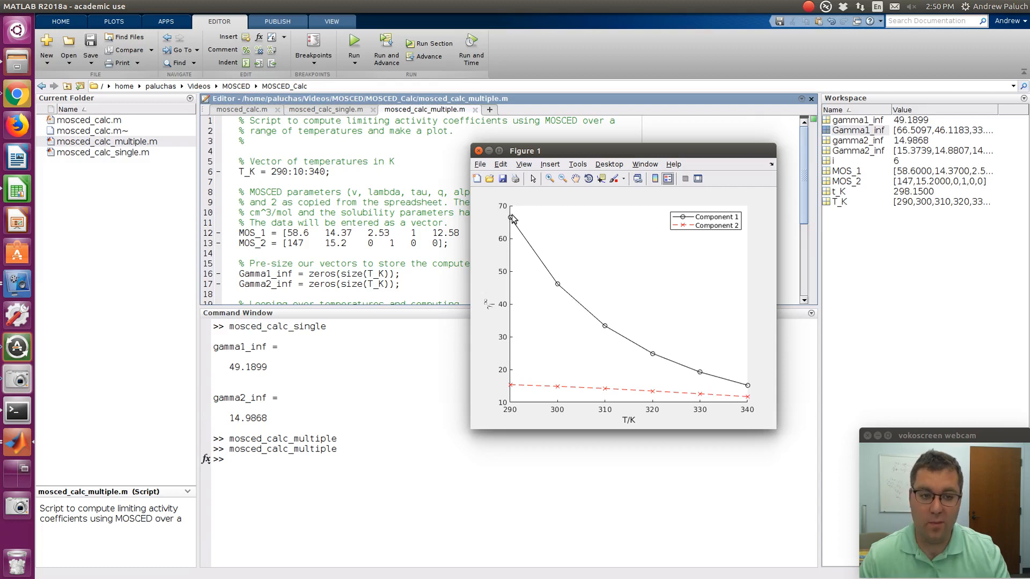
pyautogui.moveTo(515, 214)
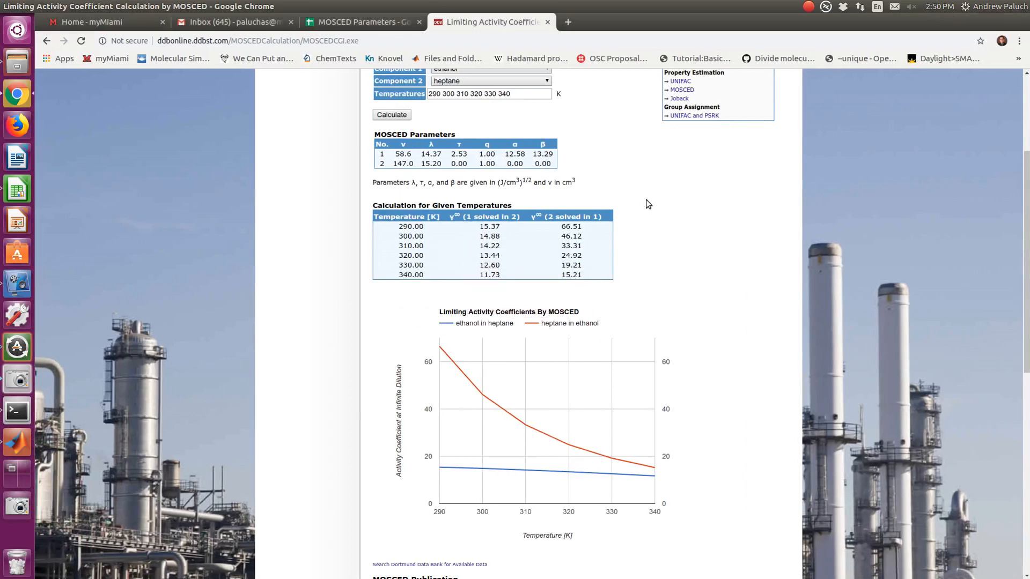
pyautogui.moveTo(549, 218)
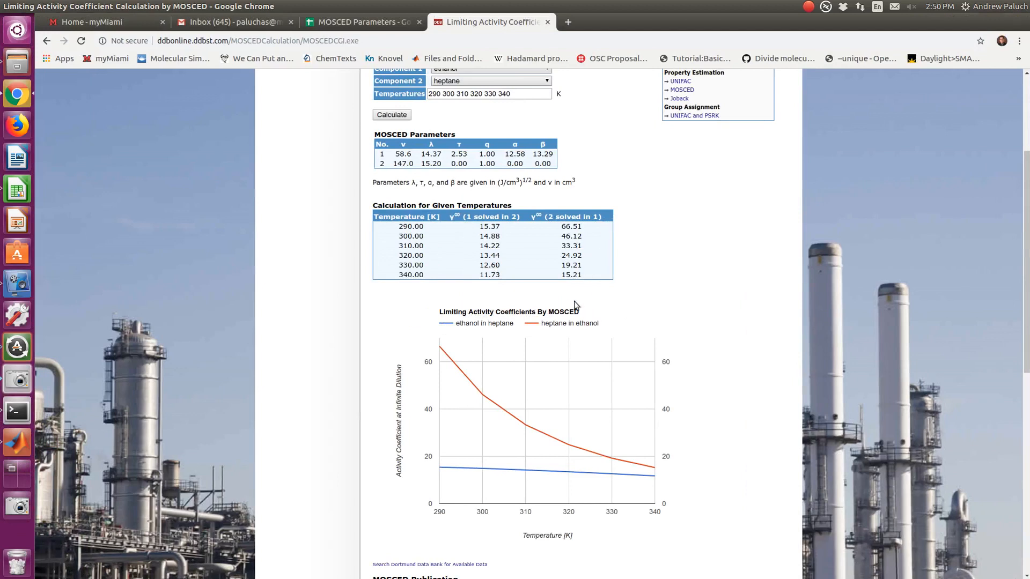
pyautogui.moveTo(587, 326)
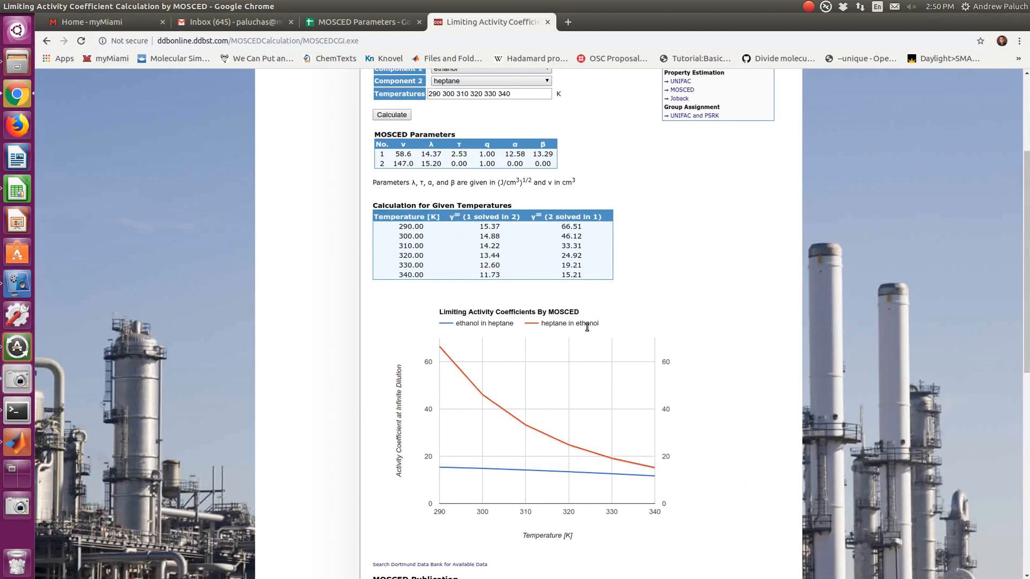
pyautogui.scroll(-3)
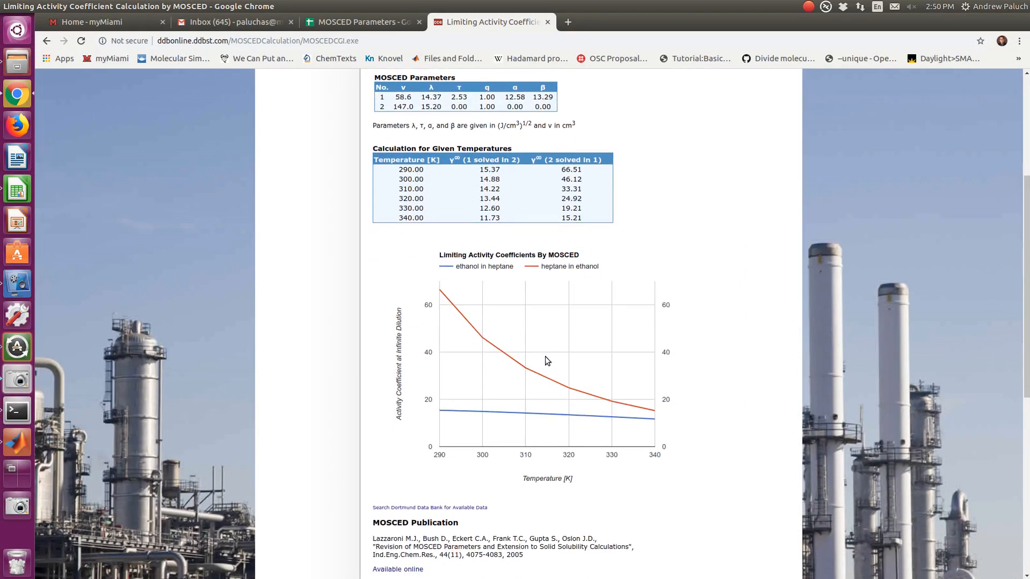
pyautogui.scroll(3)
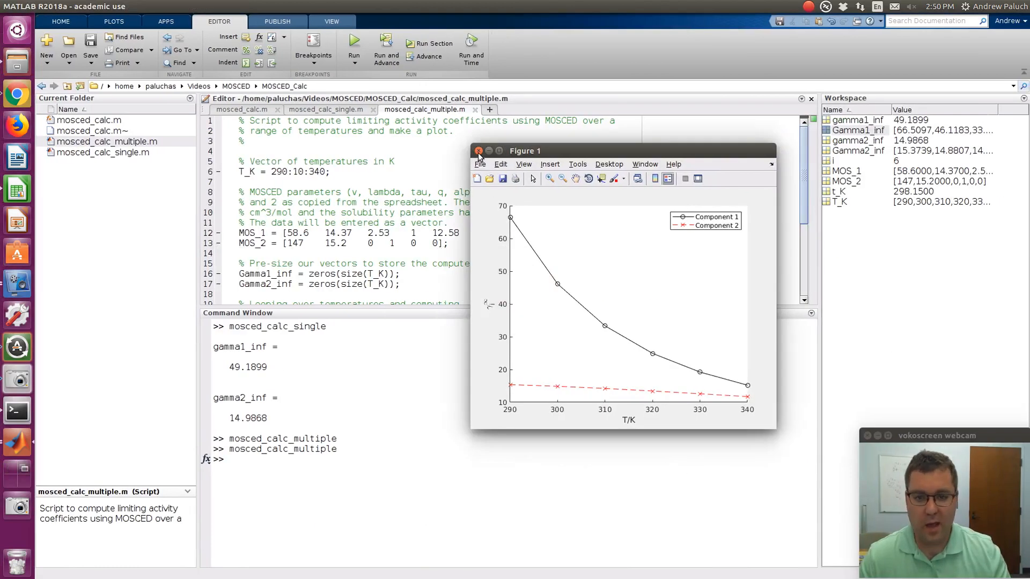
# - Close the coefficient plot and review the mosced_calc.m function file in the Editor
pyautogui.click(478, 151)
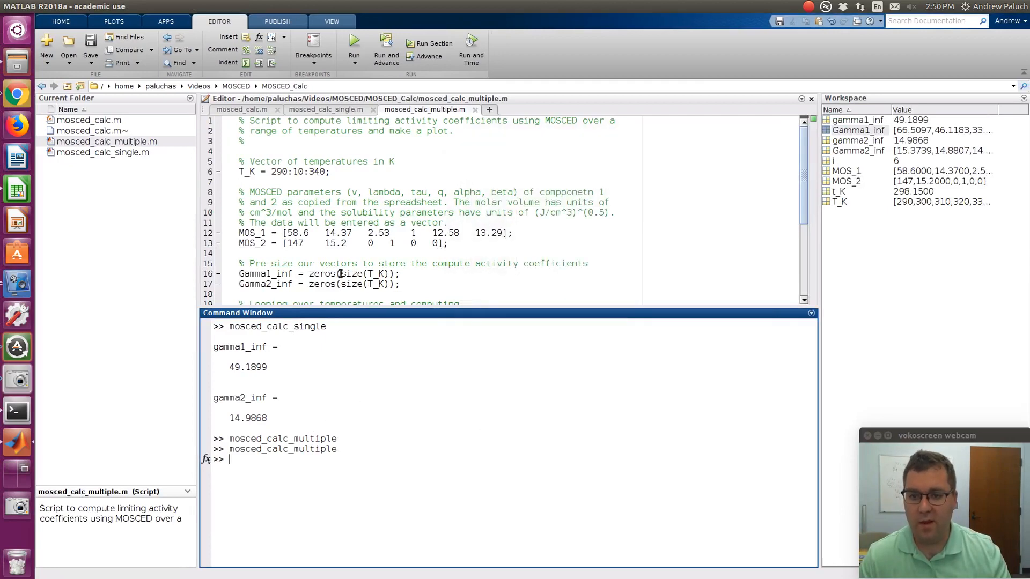
pyautogui.moveTo(243, 109)
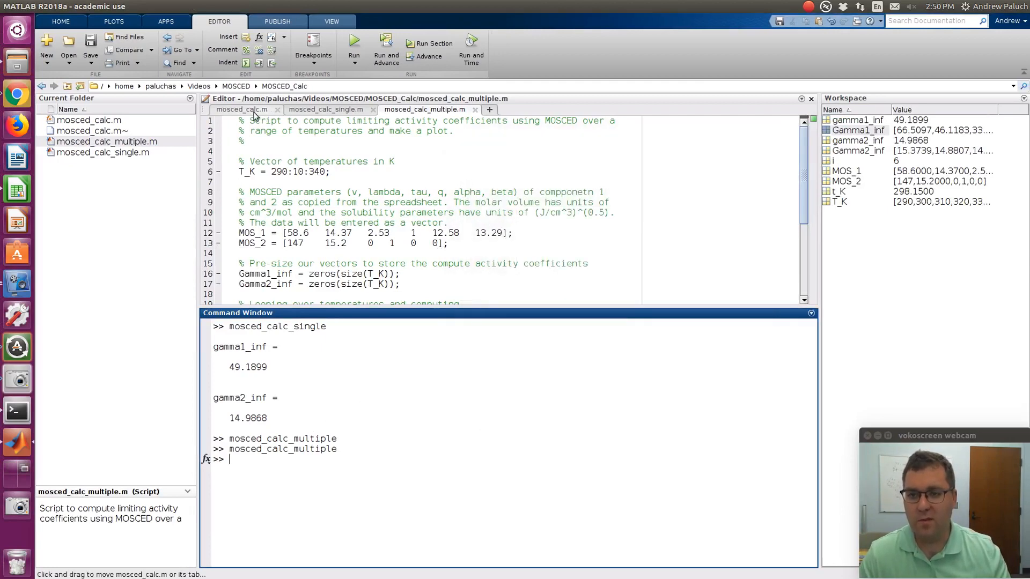
pyautogui.click(242, 110)
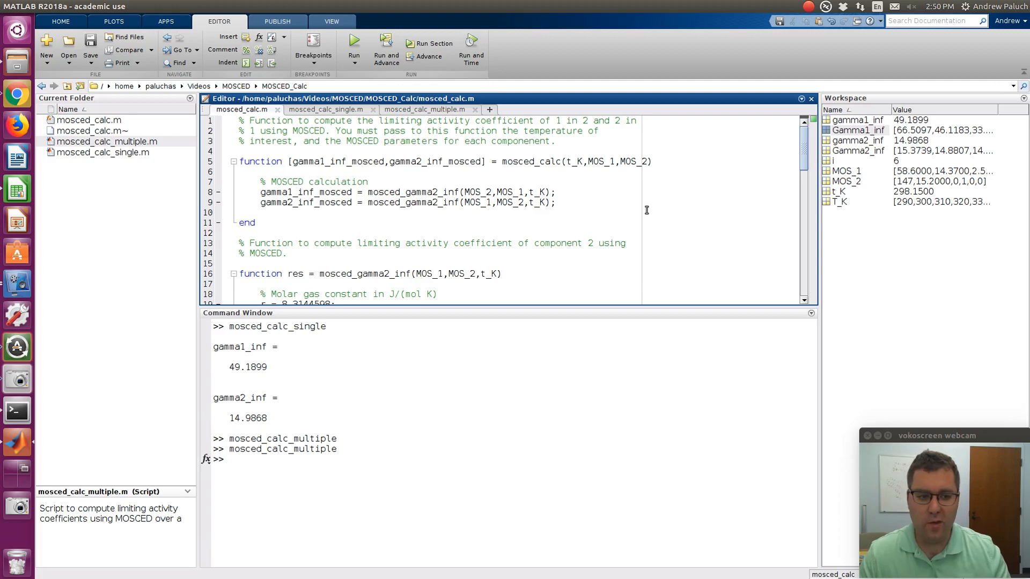
pyautogui.click(239, 212)
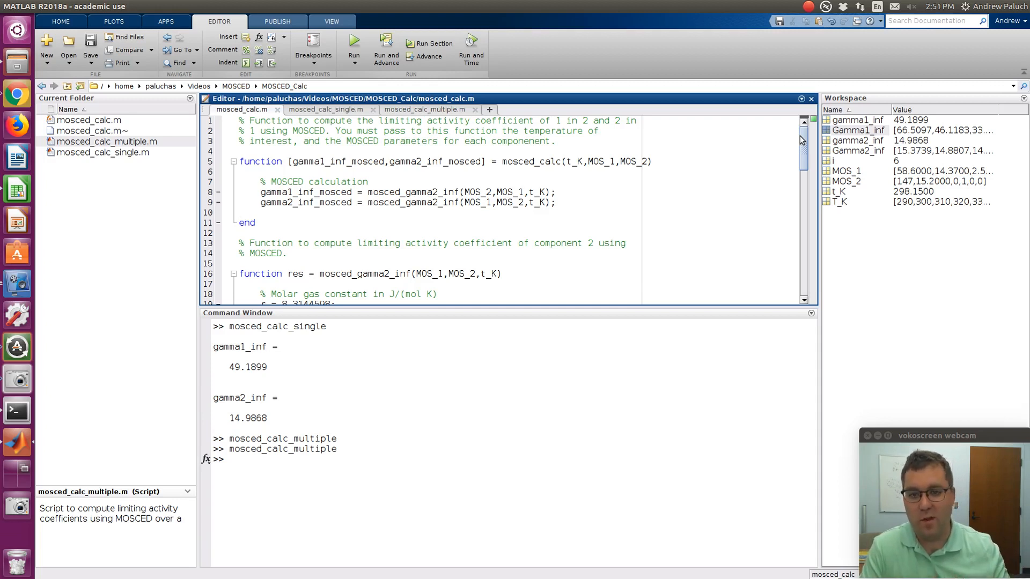
pyautogui.moveTo(443, 148)
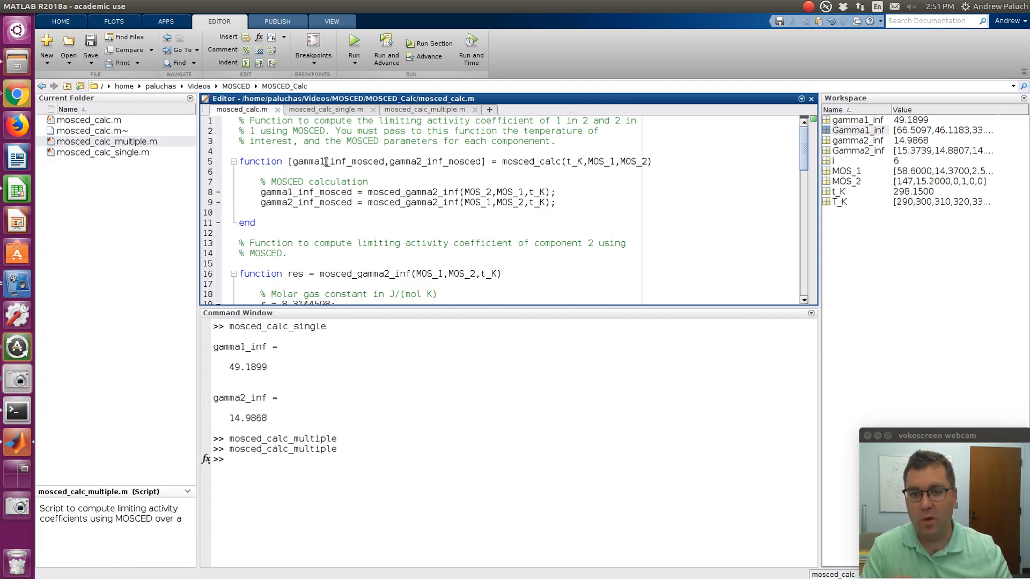
pyautogui.scroll(-3)
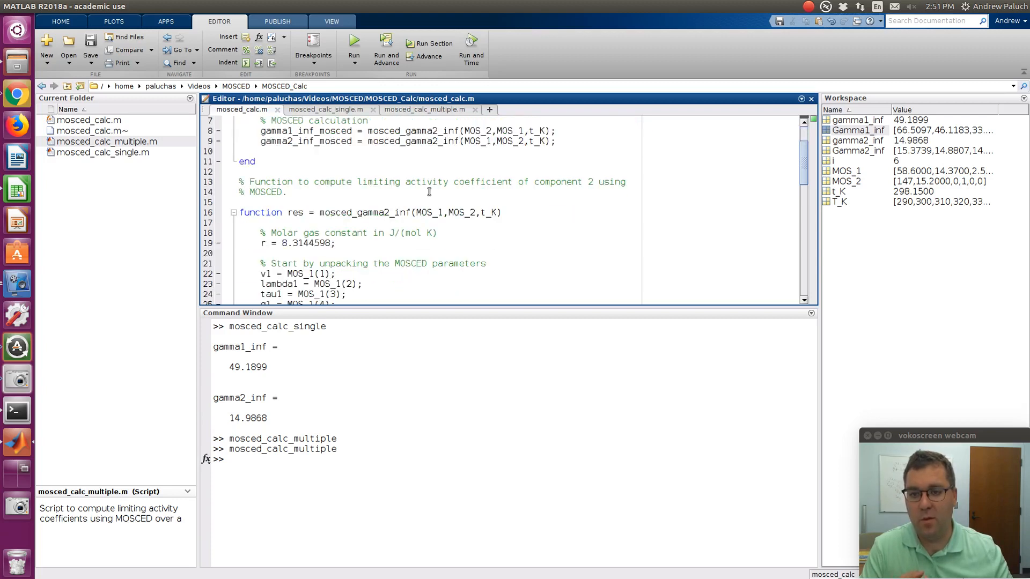
pyautogui.scroll(-3)
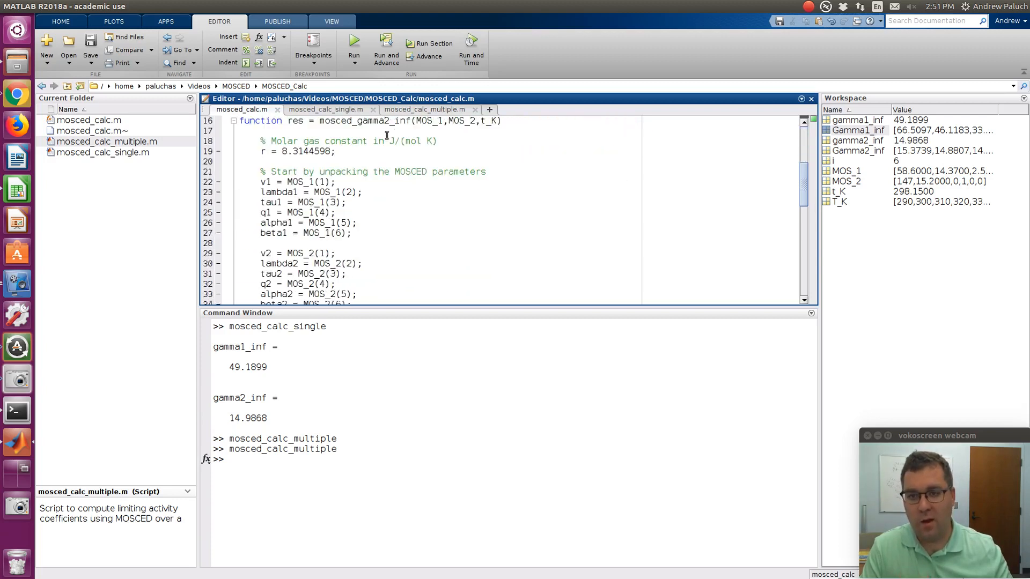
pyautogui.scroll(3)
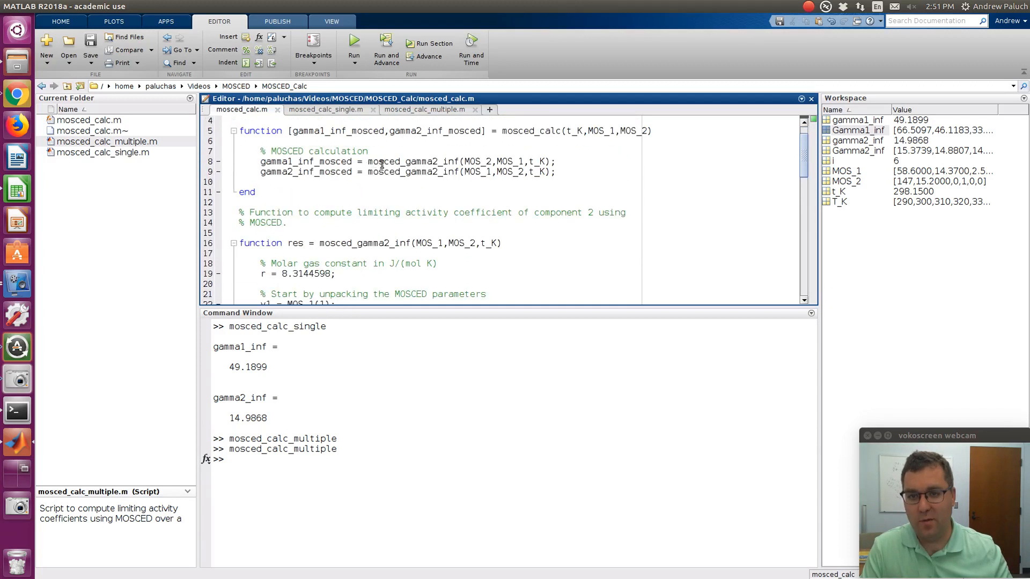
pyautogui.moveTo(449, 164)
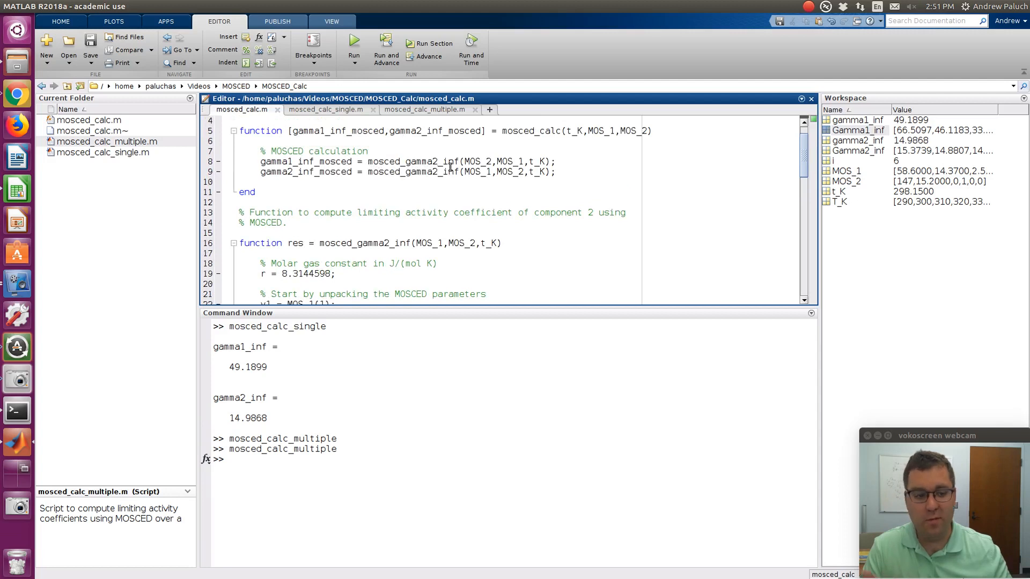
# - Scroll through the rest of mosced_calc.m, then show the mosced_calc_multiple.m temperature-sweep script
pyautogui.click(239, 182)
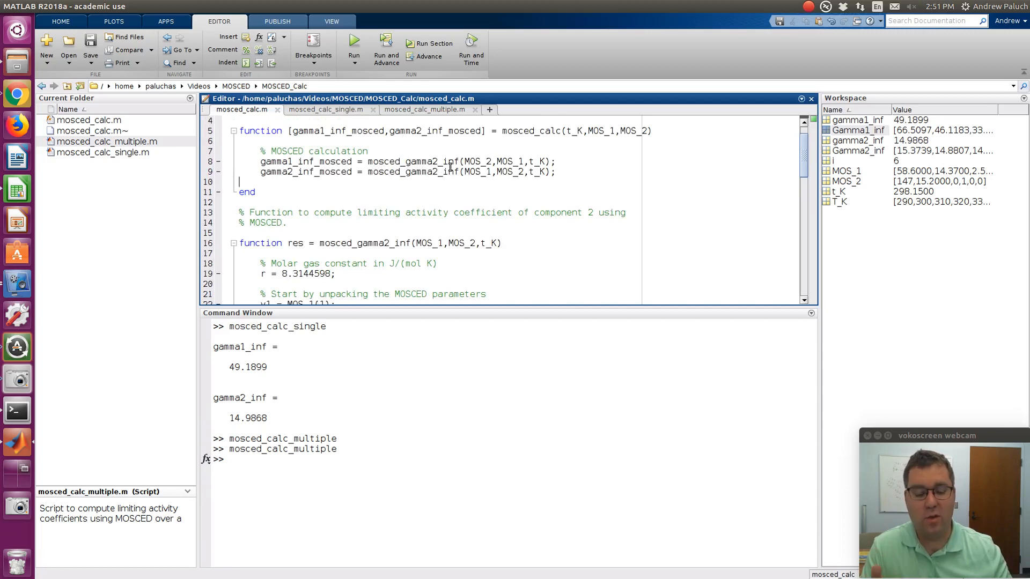
pyautogui.scroll(-3)
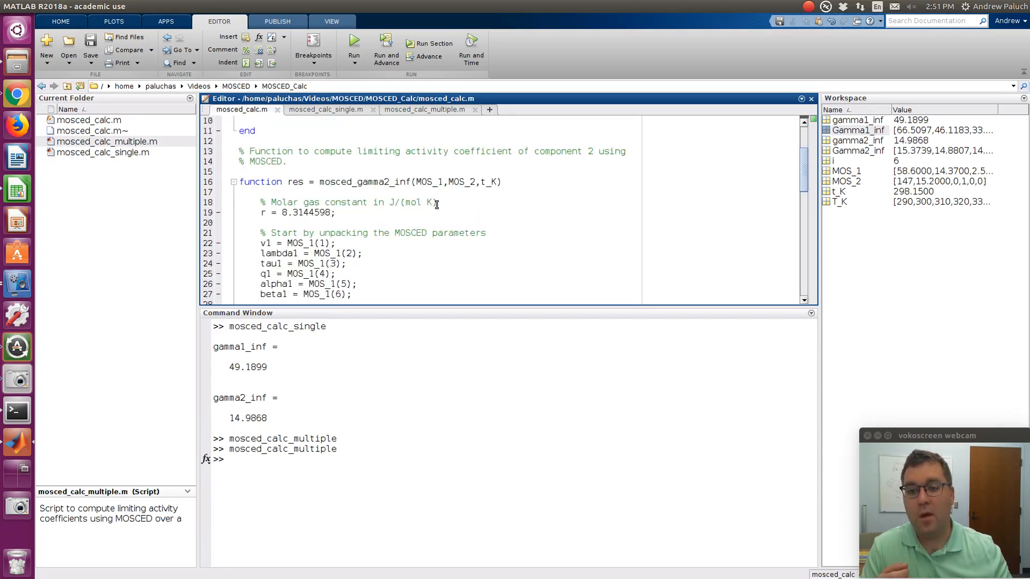
pyautogui.scroll(-3)
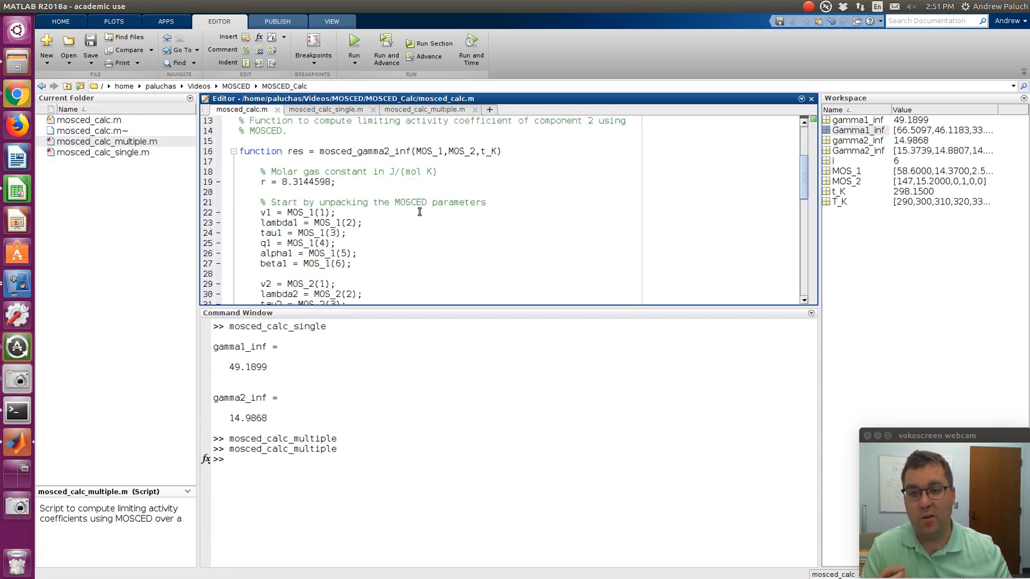
pyautogui.scroll(-3)
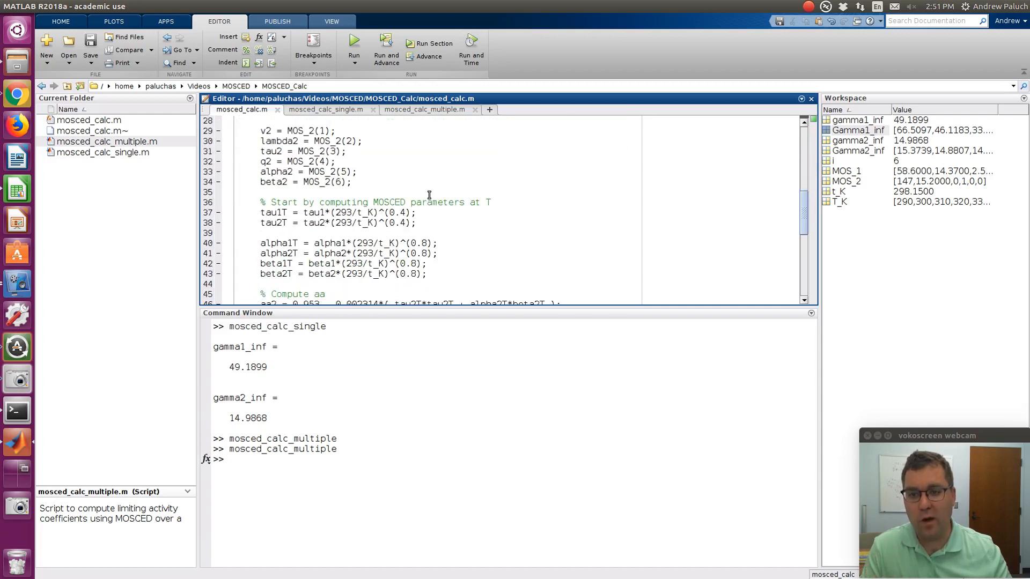
pyautogui.scroll(-3)
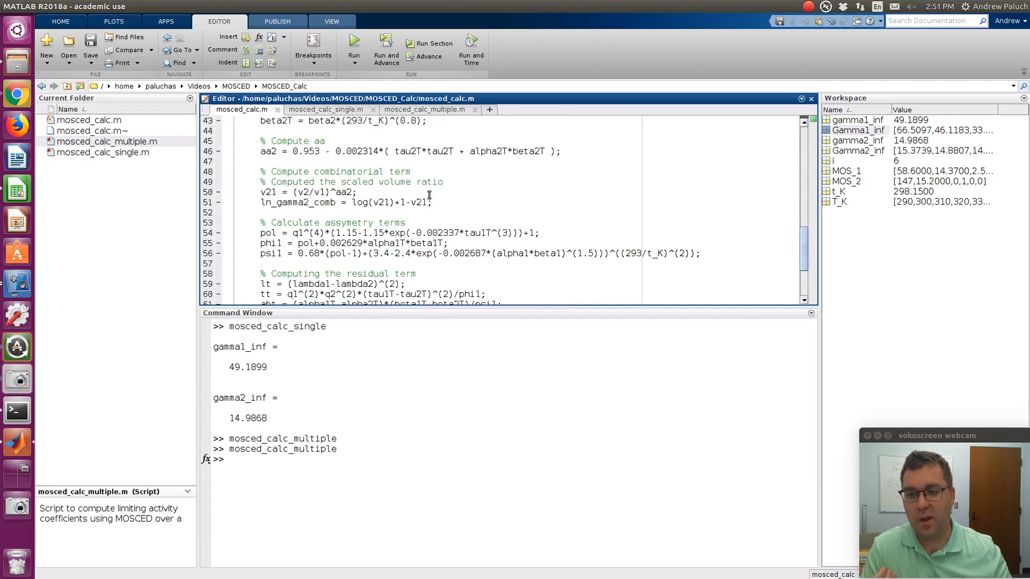
pyautogui.scroll(-3)
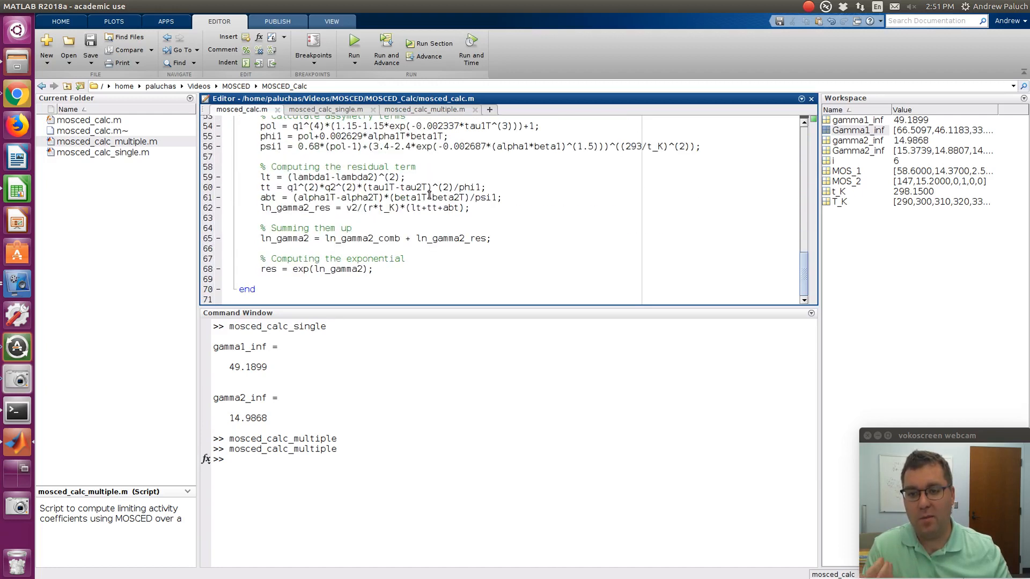
pyautogui.scroll(3)
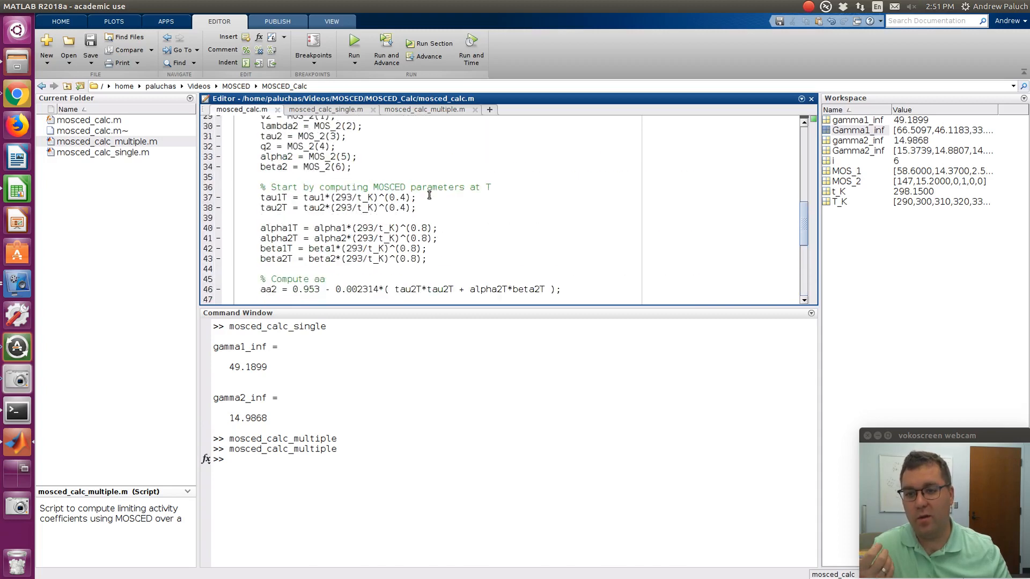
pyautogui.scroll(3)
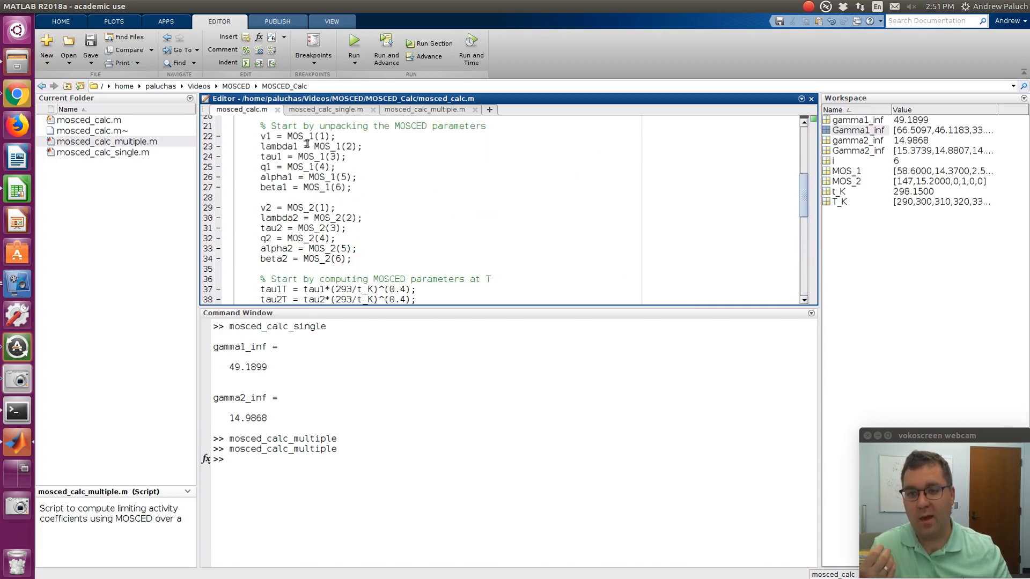
pyautogui.moveTo(385, 234)
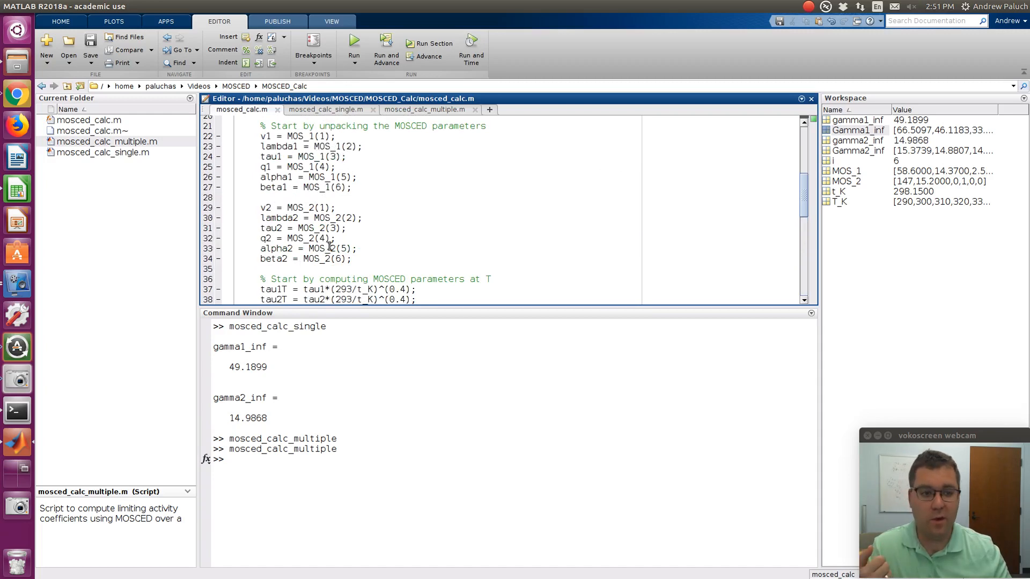
pyautogui.scroll(3)
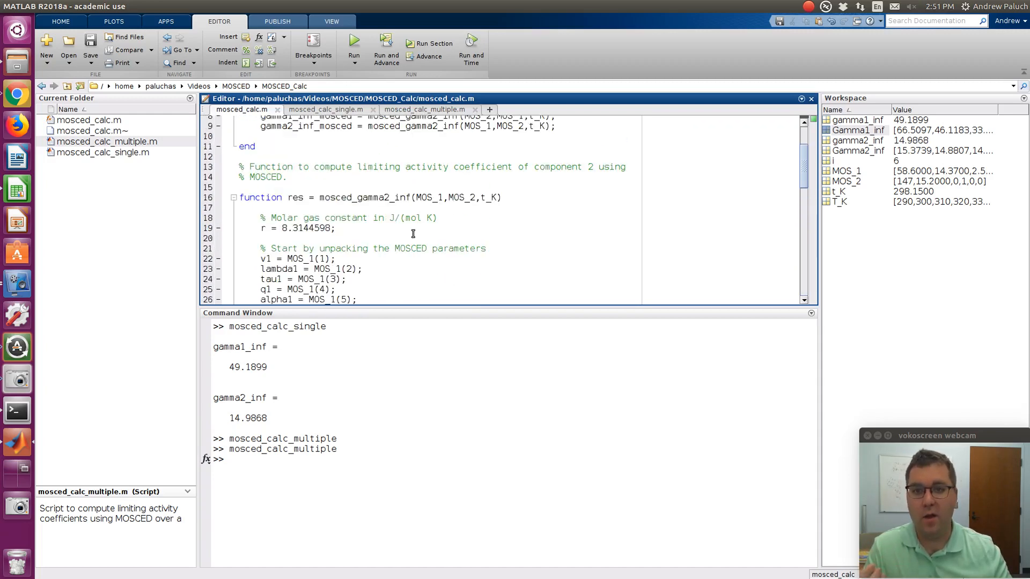
pyautogui.scroll(3)
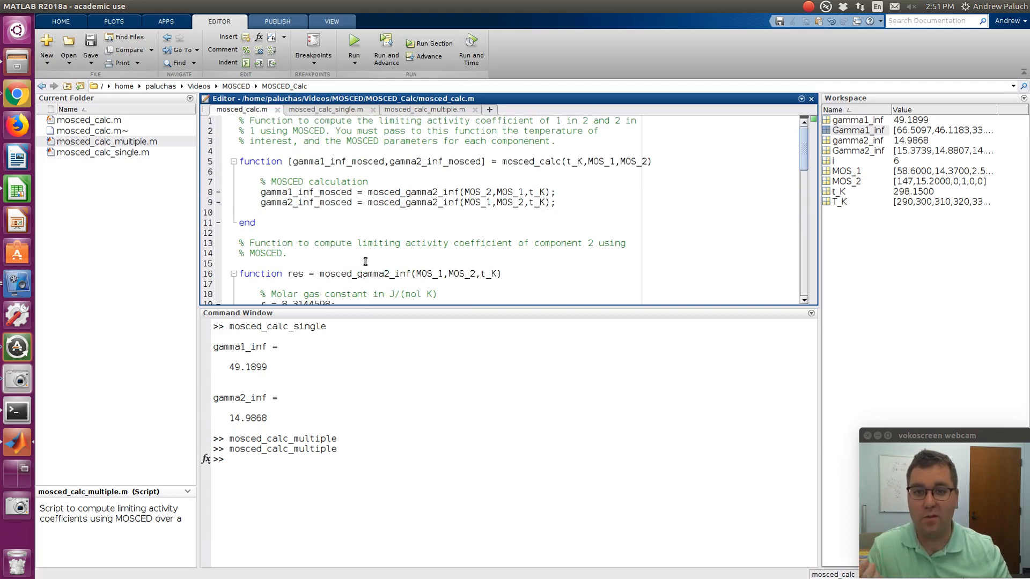
pyautogui.click(424, 110)
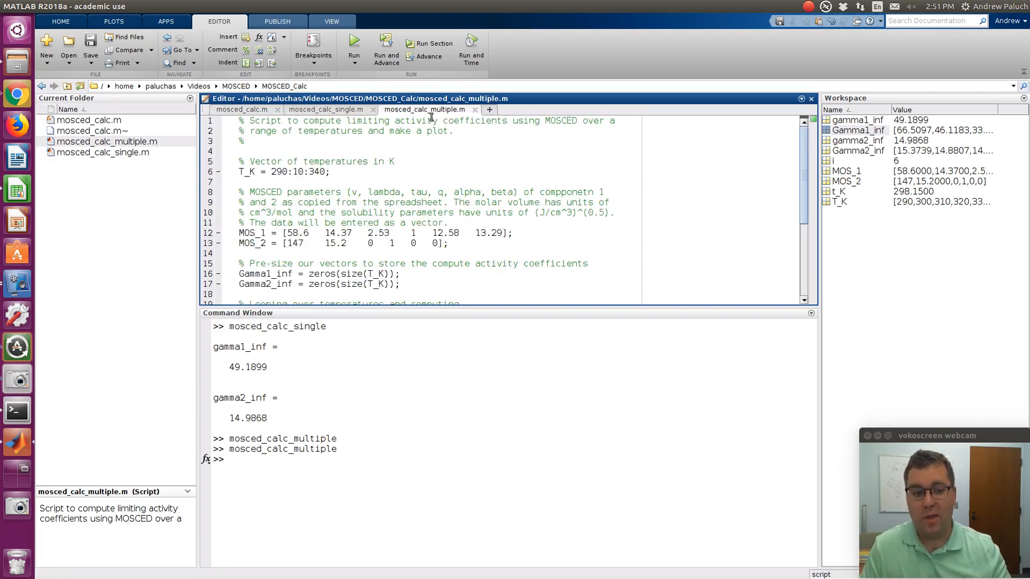
# - Switch from the DDBST results to the MOSCED Parameters sheet and scroll to the water entries at the end
pyautogui.click(17, 94)
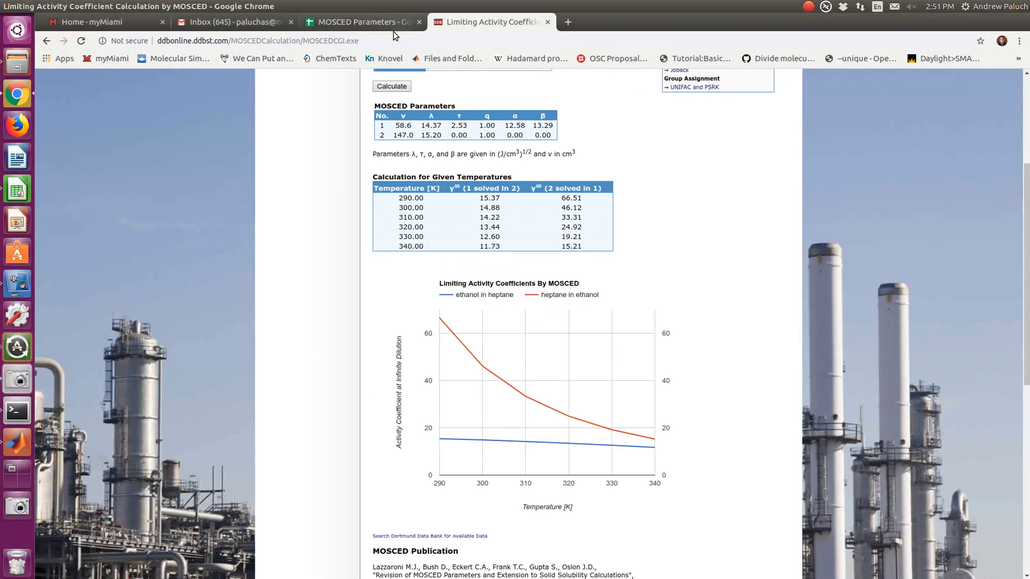
pyautogui.click(362, 21)
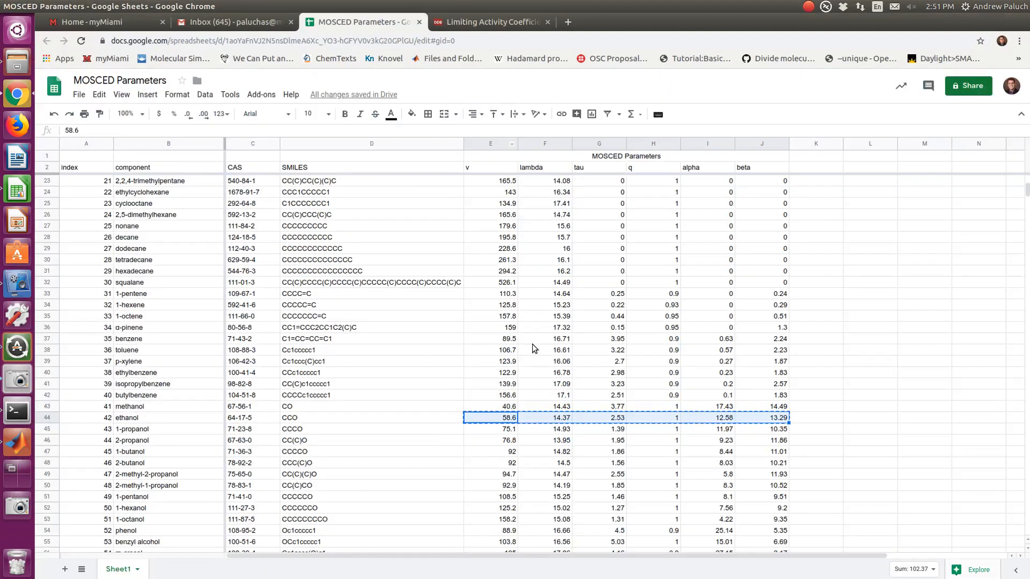
pyautogui.scroll(3)
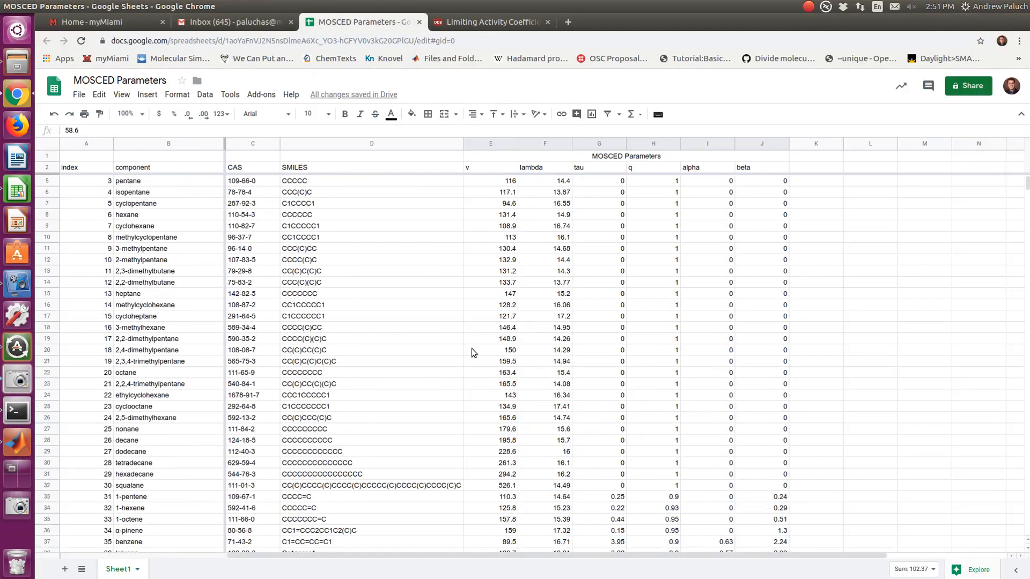
pyautogui.scroll(3)
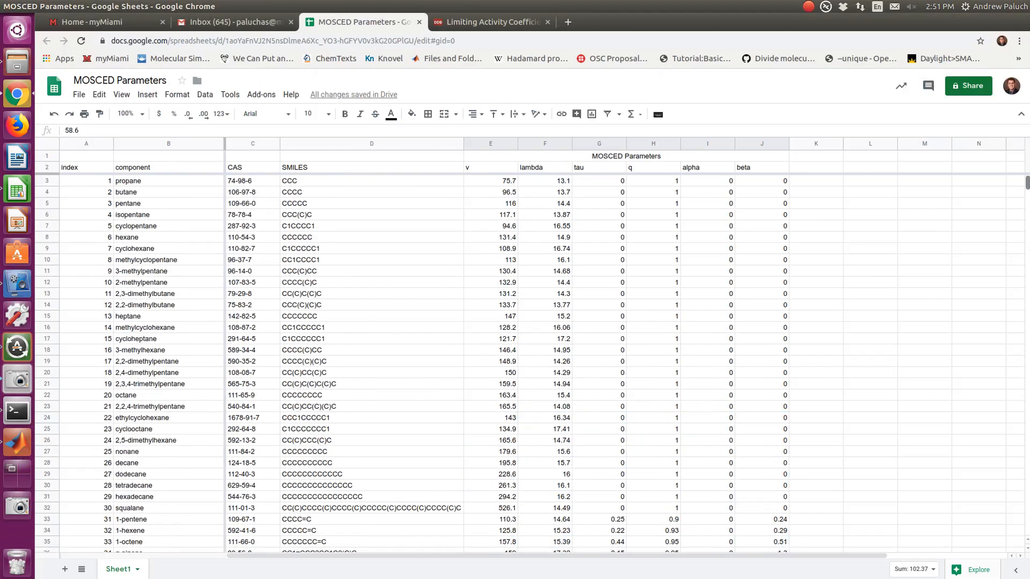
pyautogui.scroll(-3)
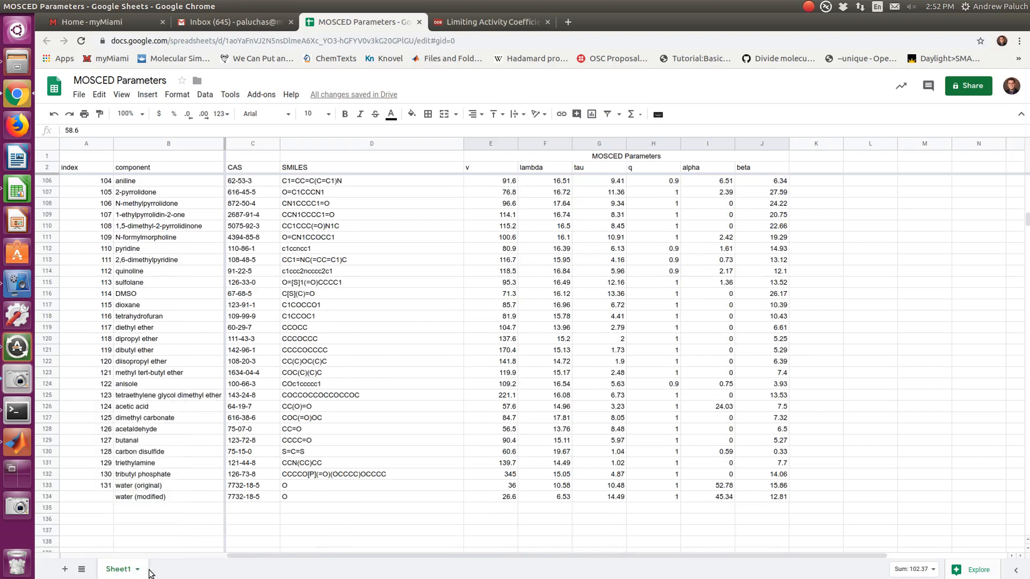
pyautogui.moveTo(135, 535)
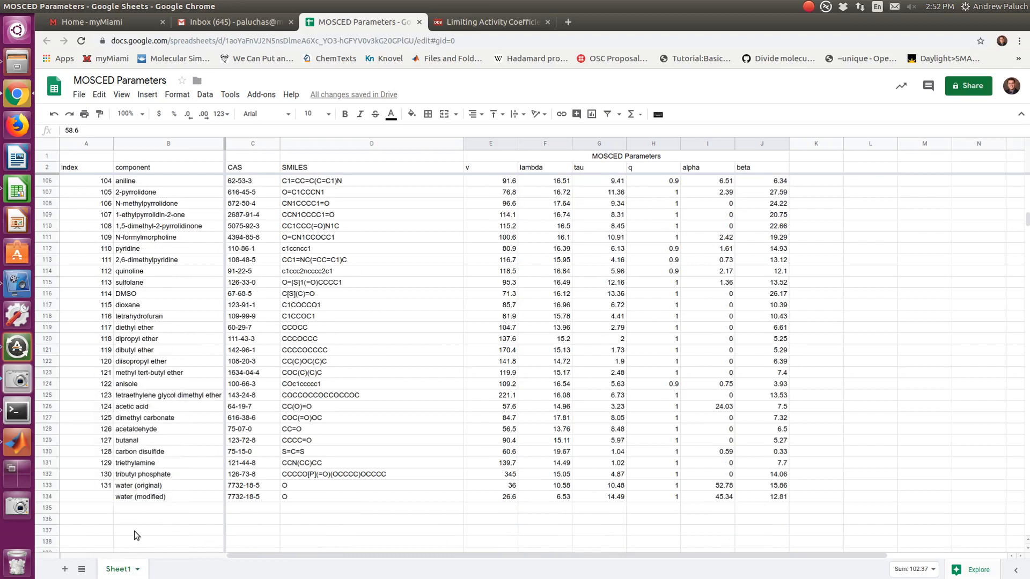
pyautogui.moveTo(125, 565)
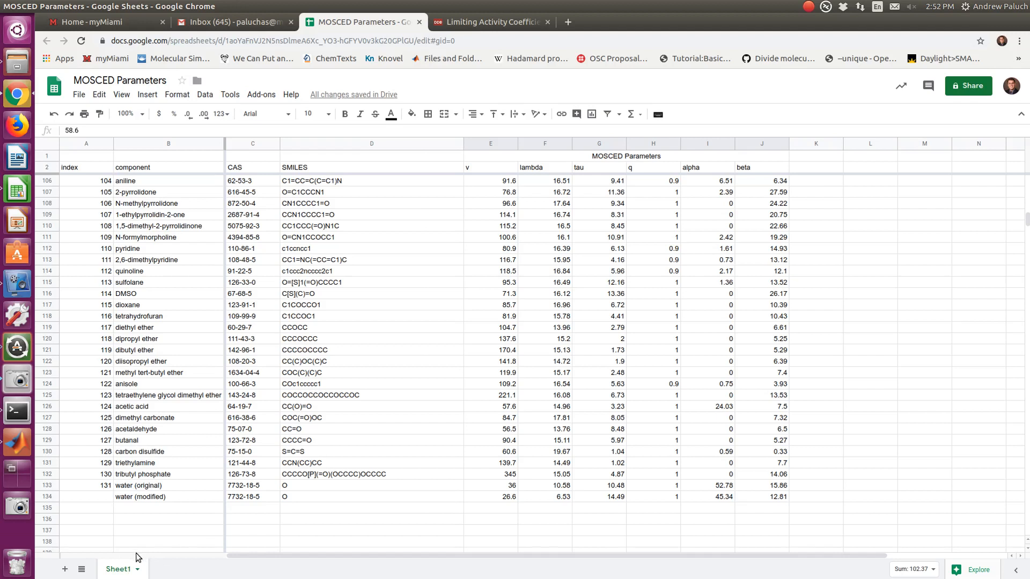
pyautogui.moveTo(212, 523)
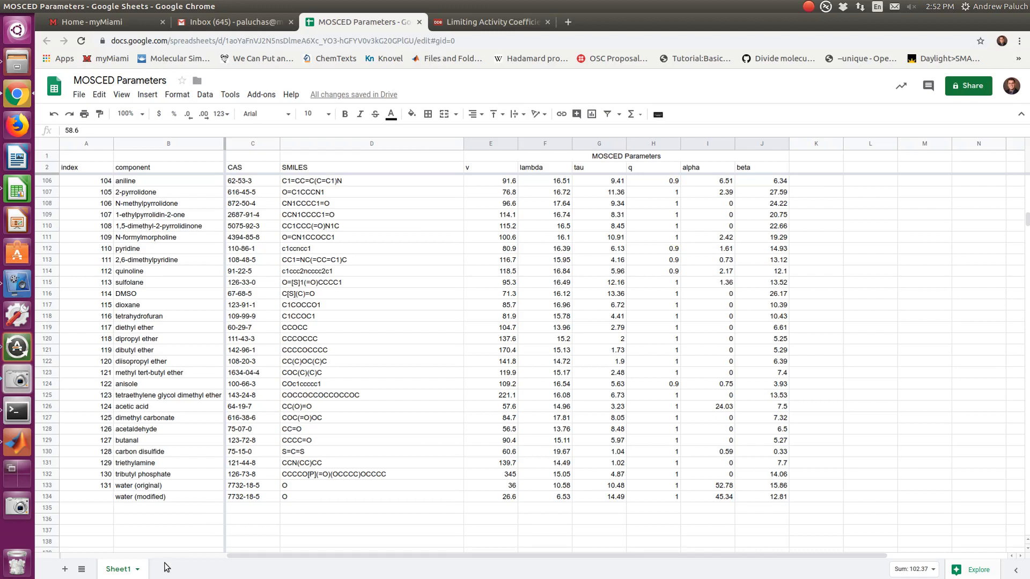
pyautogui.click(169, 497)
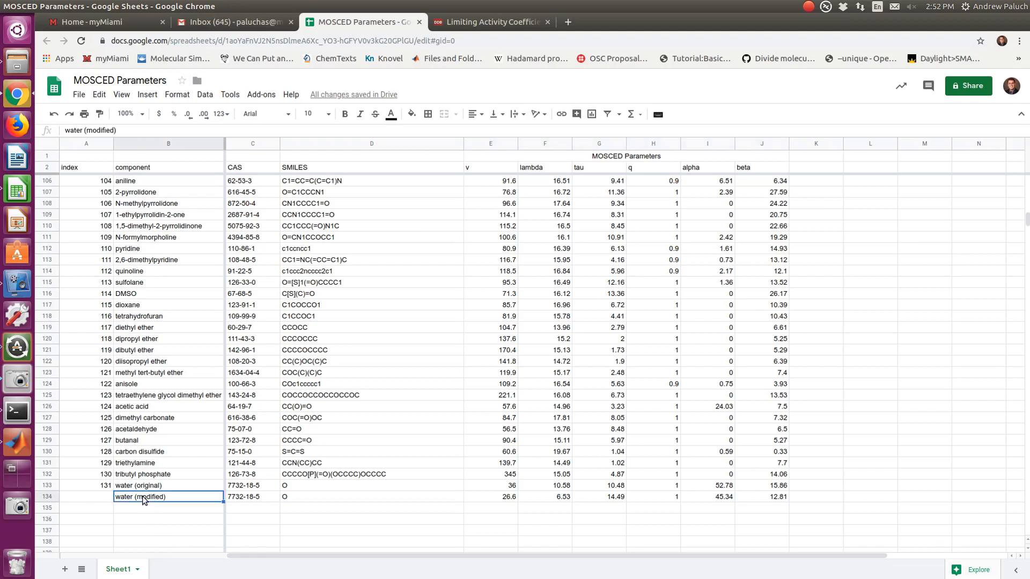
pyautogui.click(86, 485)
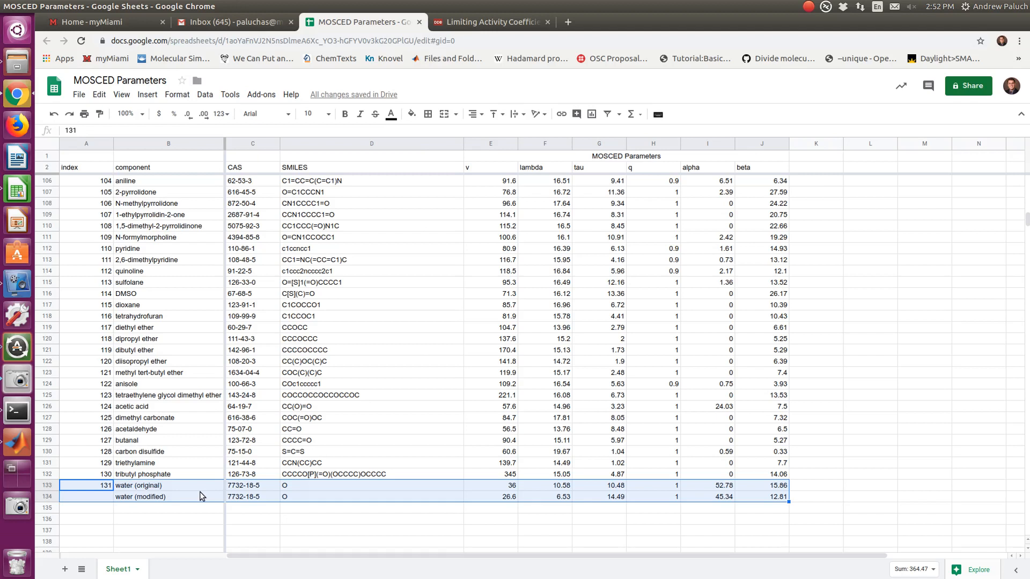
pyautogui.click(490, 485)
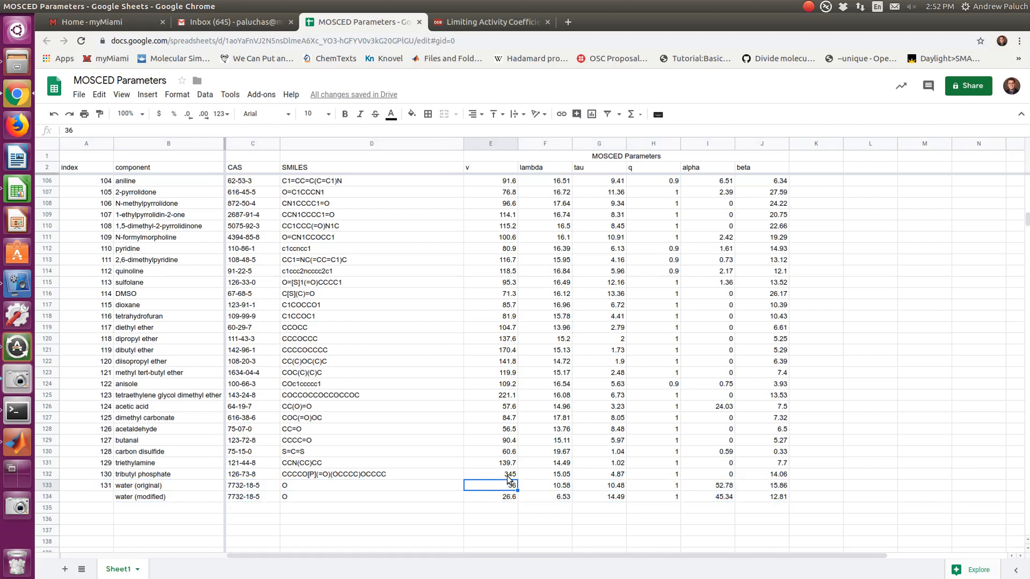
pyautogui.moveTo(538, 481)
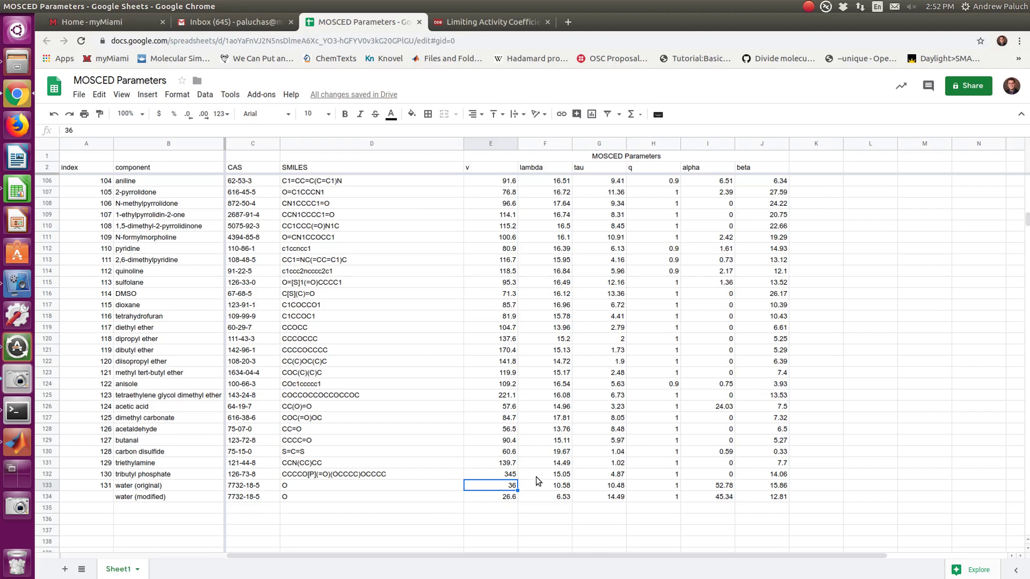
pyautogui.click(168, 497)
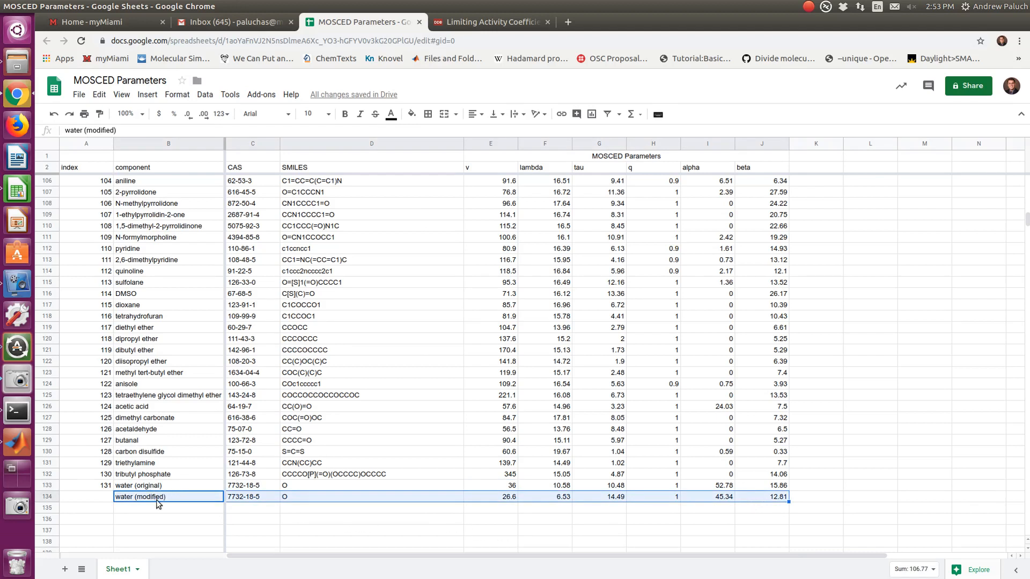
pyautogui.click(490, 496)
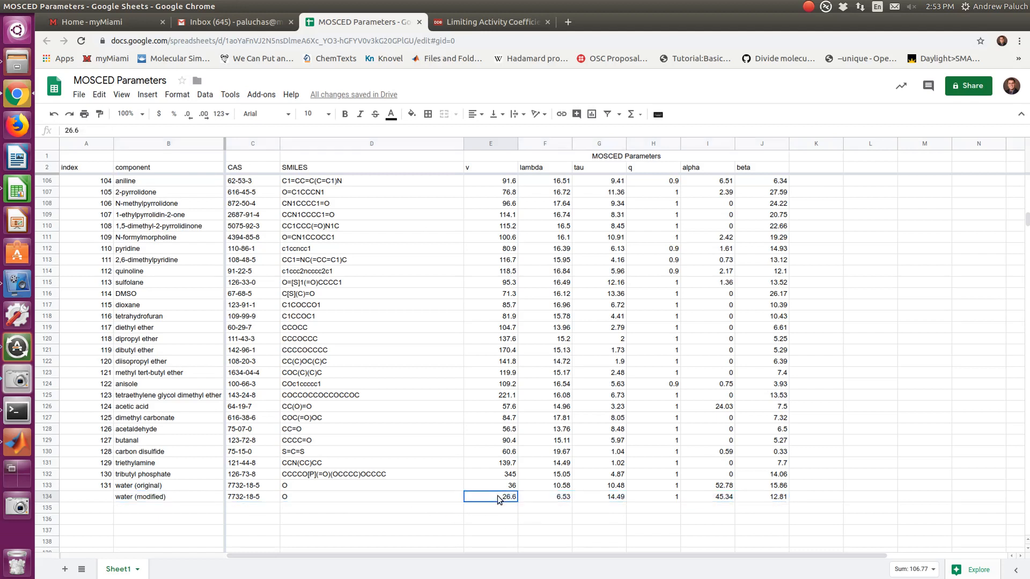
pyautogui.moveTo(467, 502)
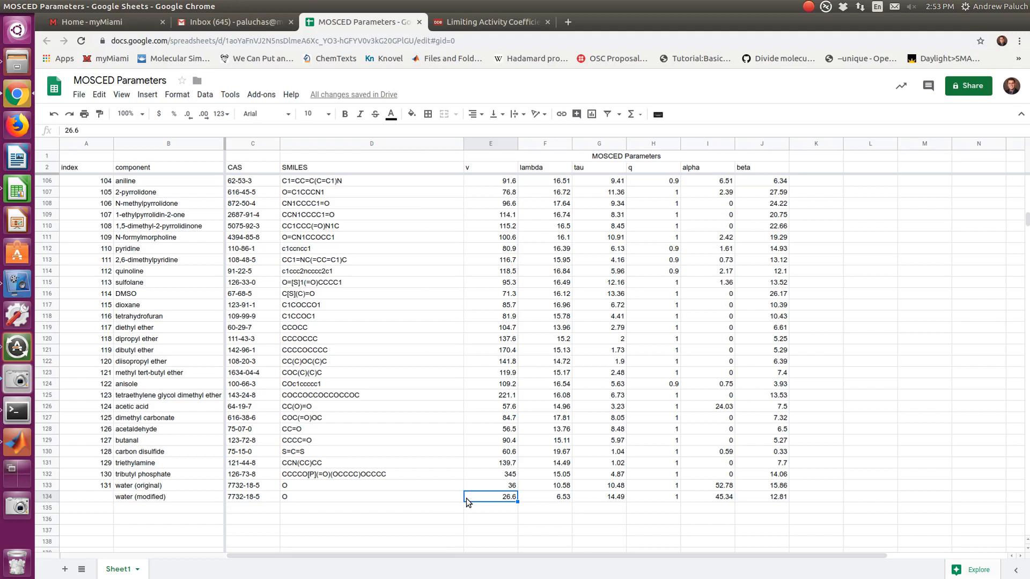
pyautogui.moveTo(490, 486)
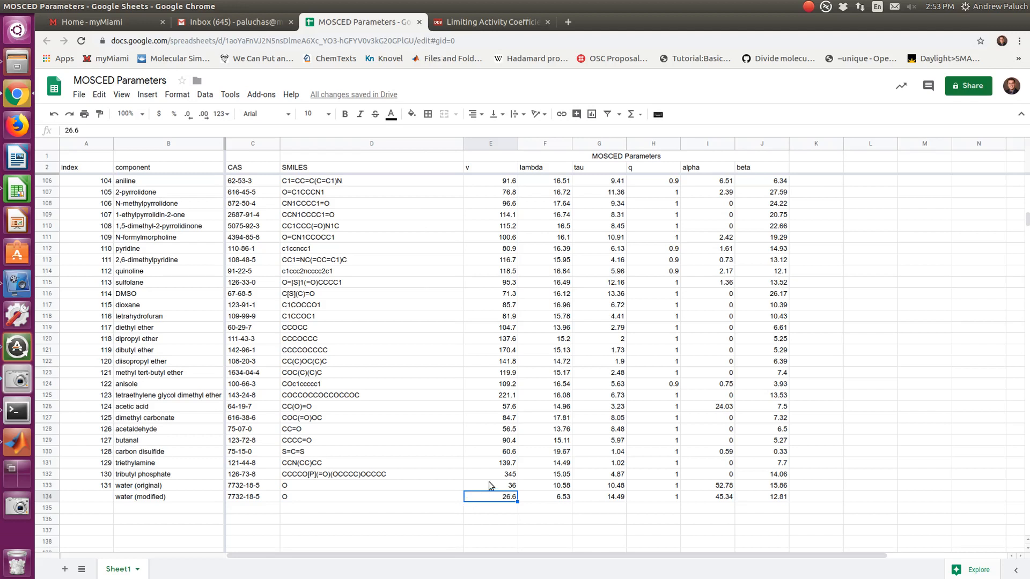
pyautogui.scroll(3)
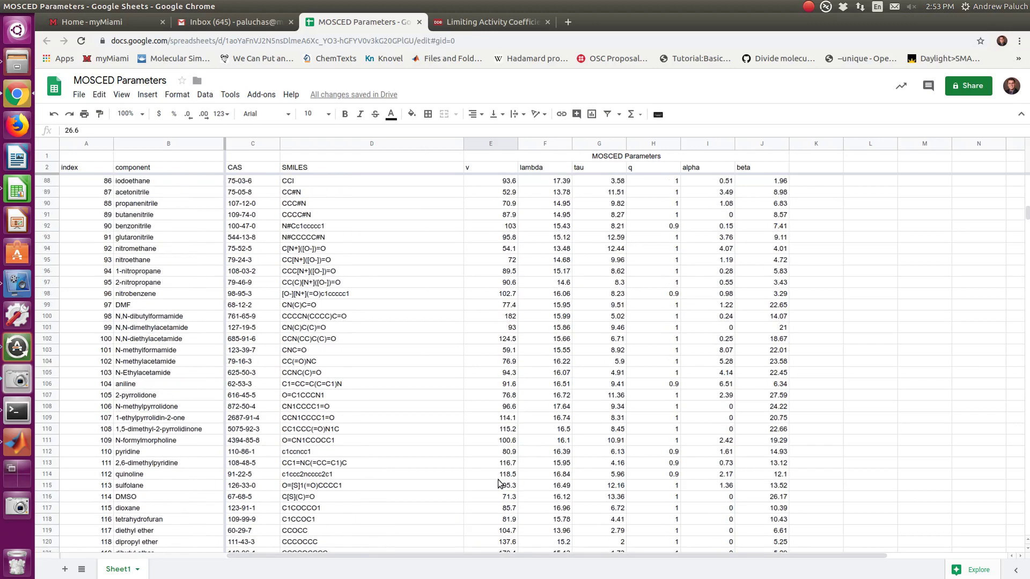
pyautogui.scroll(3)
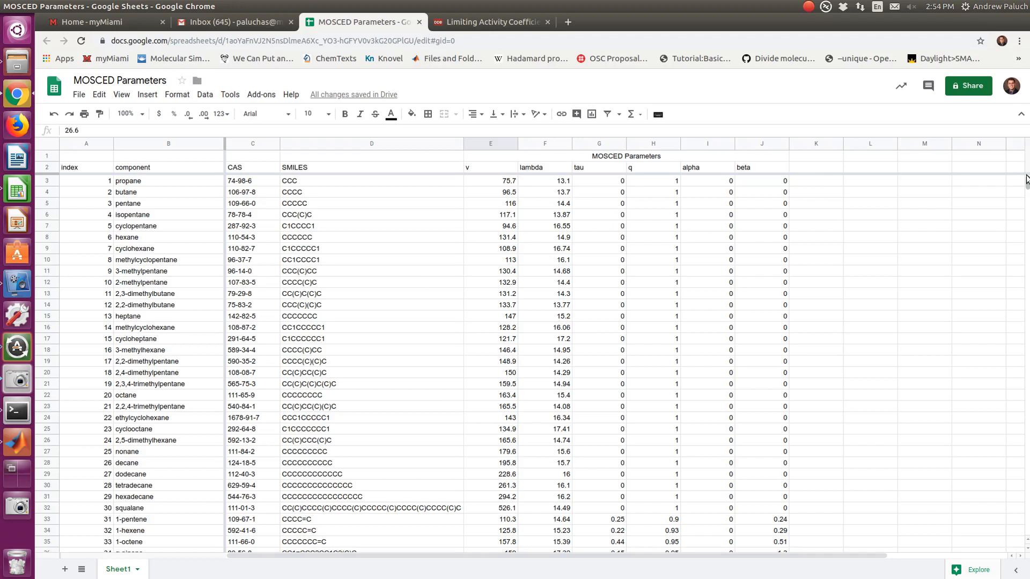
pyautogui.click(826, 7)
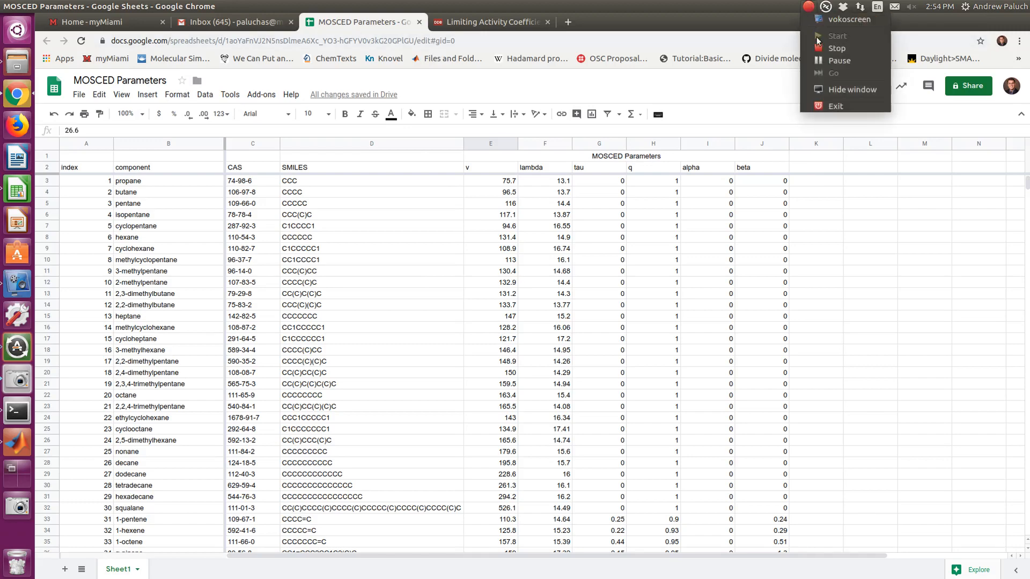